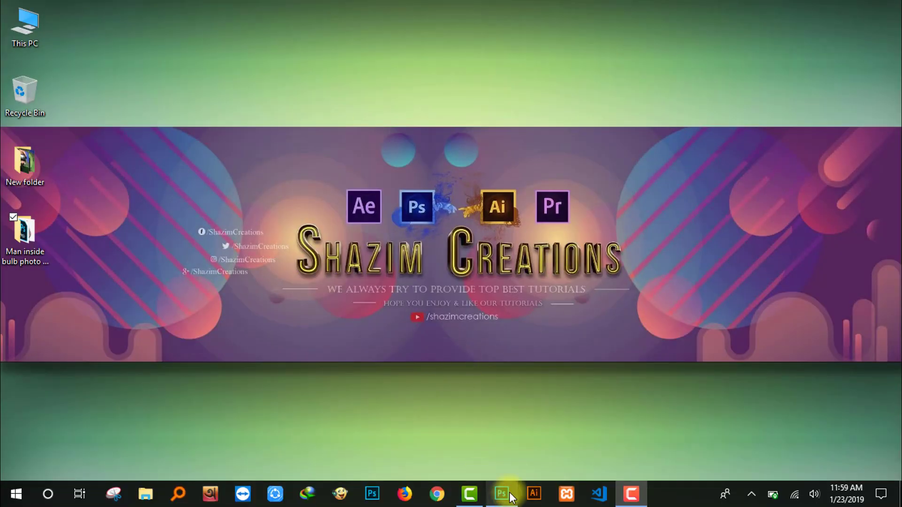
Step: Bring Photoshop forward and open the boy photo of the man seated on a road
click(501, 493)
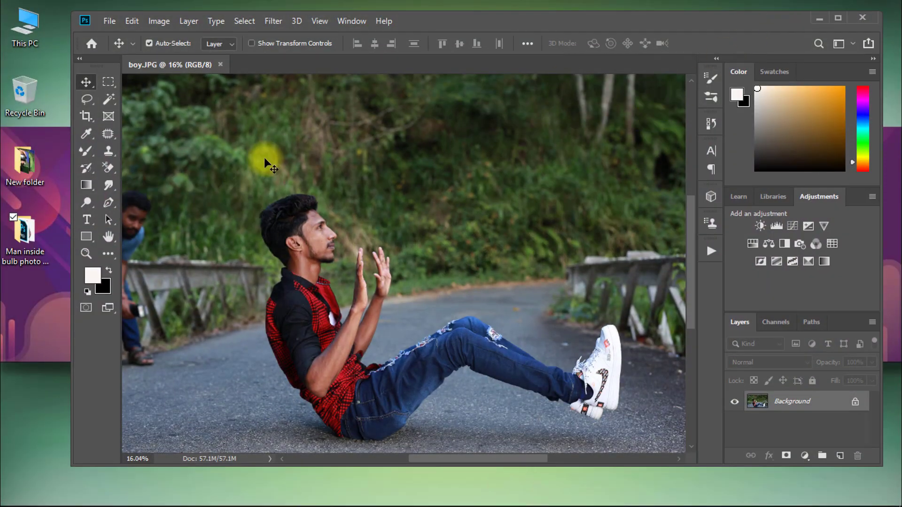
mouse_move(109, 22)
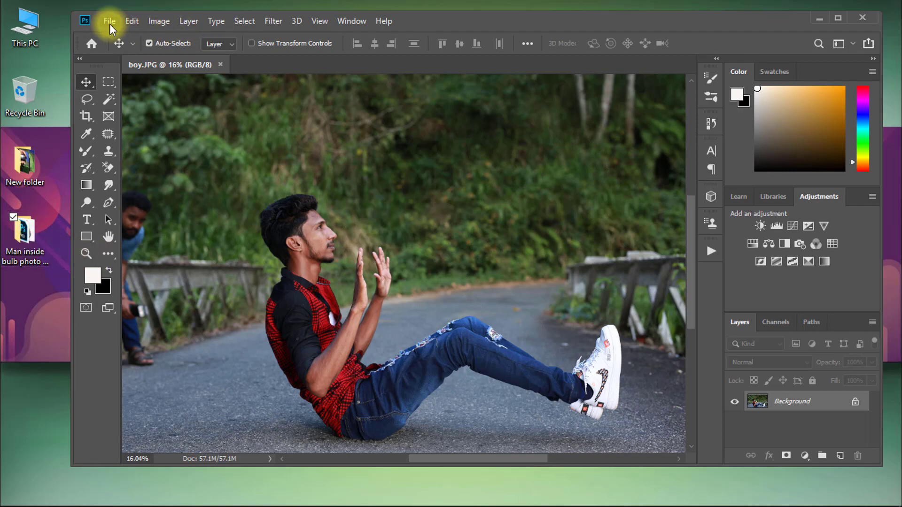
click(109, 21)
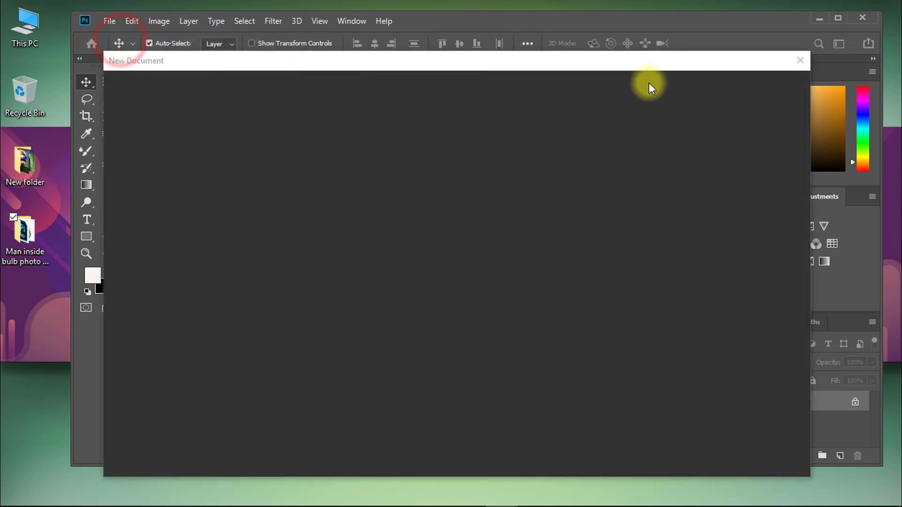
click(109, 21)
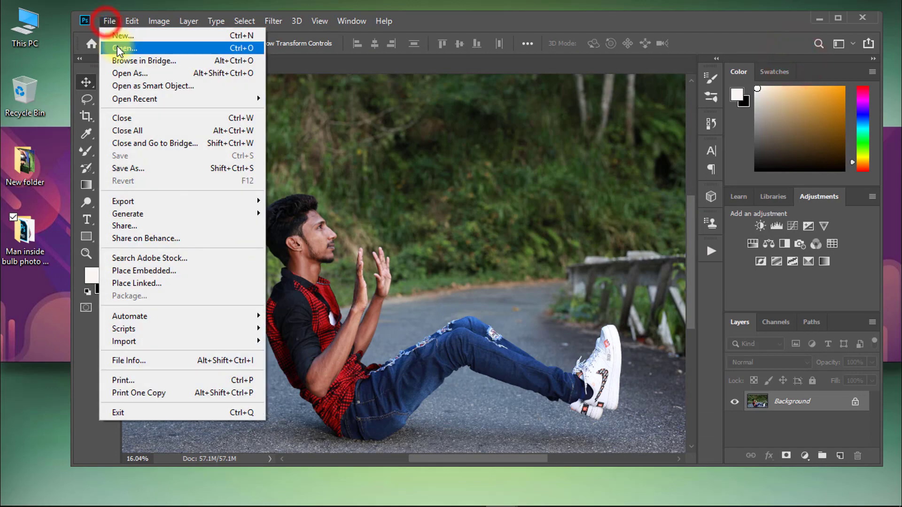
click(124, 48)
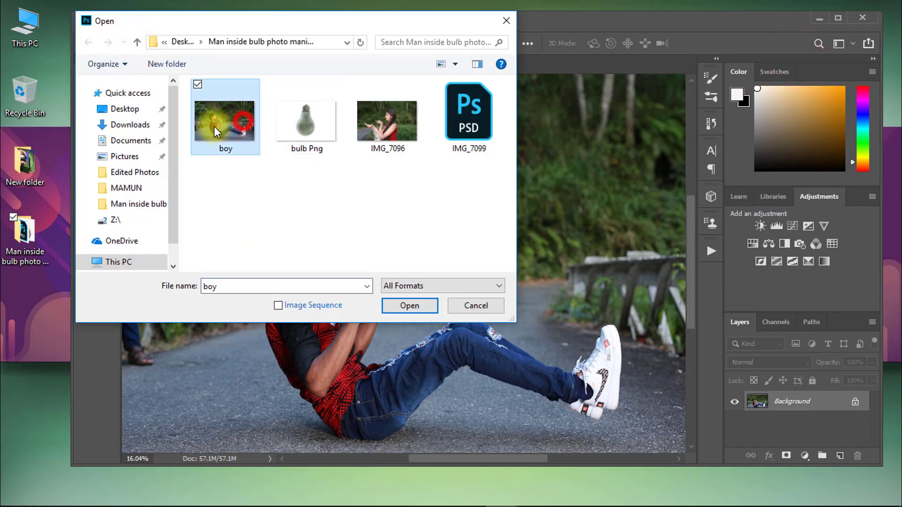
click(409, 306)
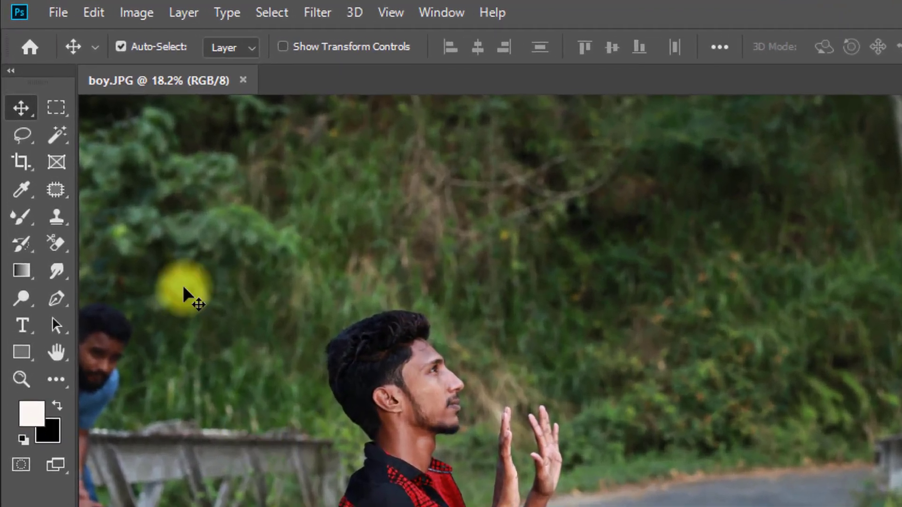
Step: With the Pen Tool in Path mode, place anchor points along the boy's shirt edge
click(55, 307)
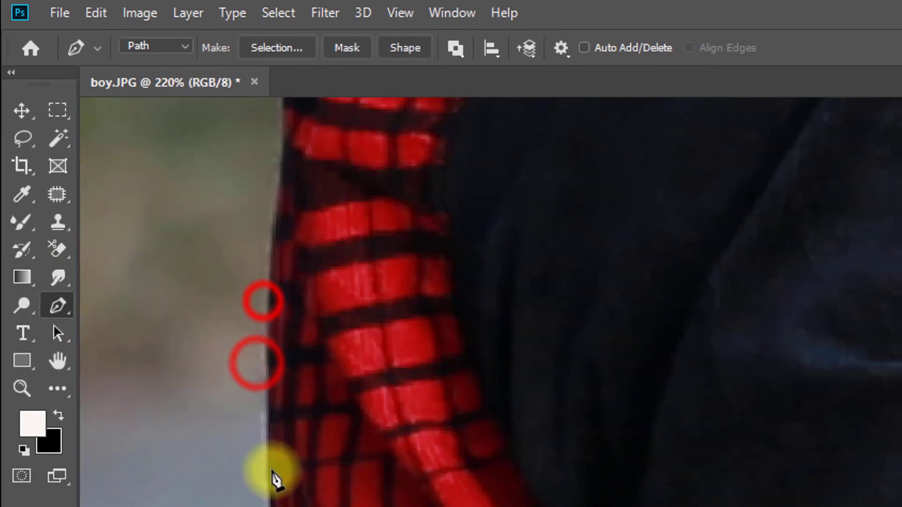
click(862, 7)
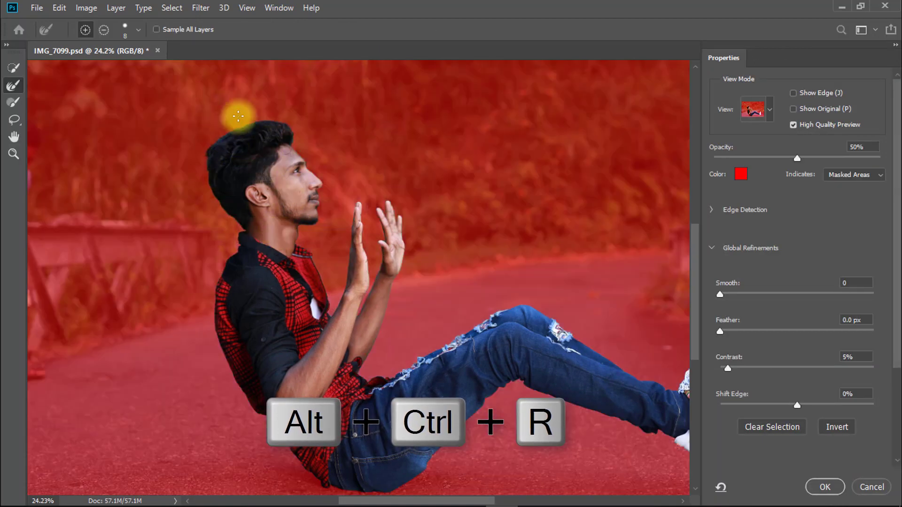
Step: In Select and Mask, preview as red Overlay and refine the edge around his hair
click(756, 109)
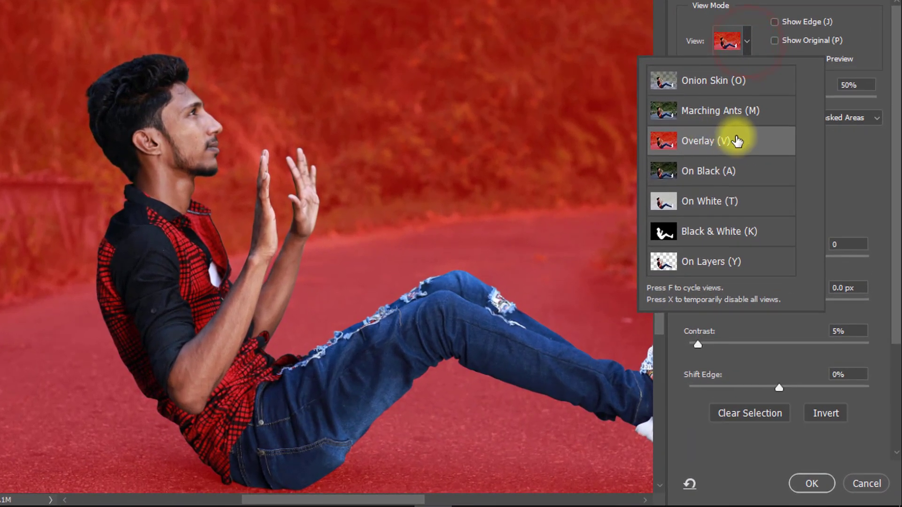
click(706, 140)
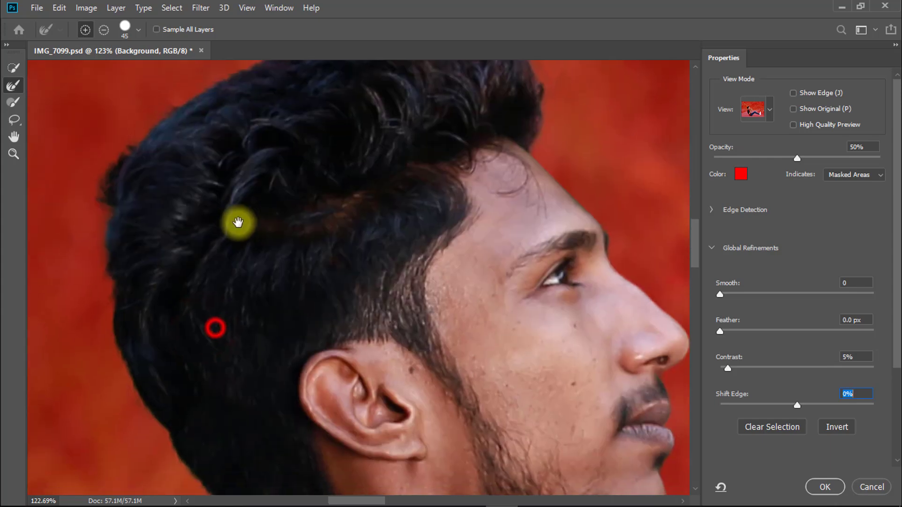
click(794, 124)
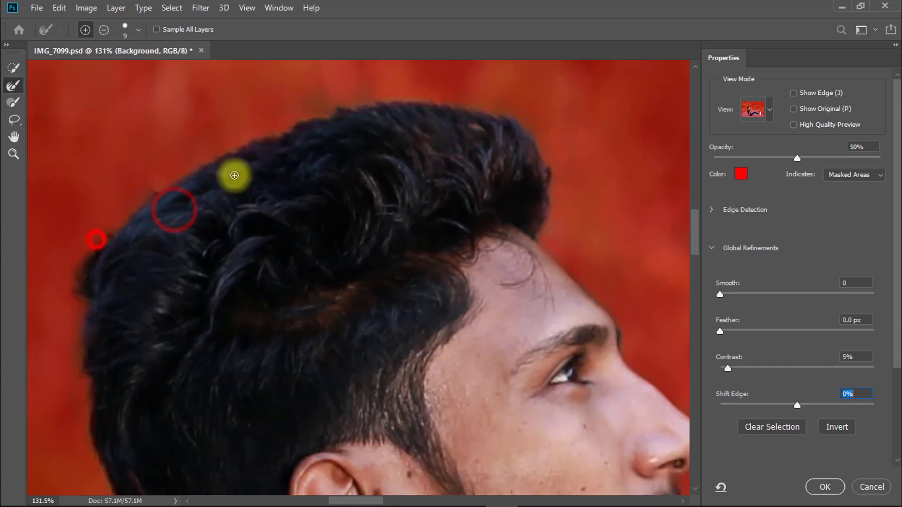
click(793, 125)
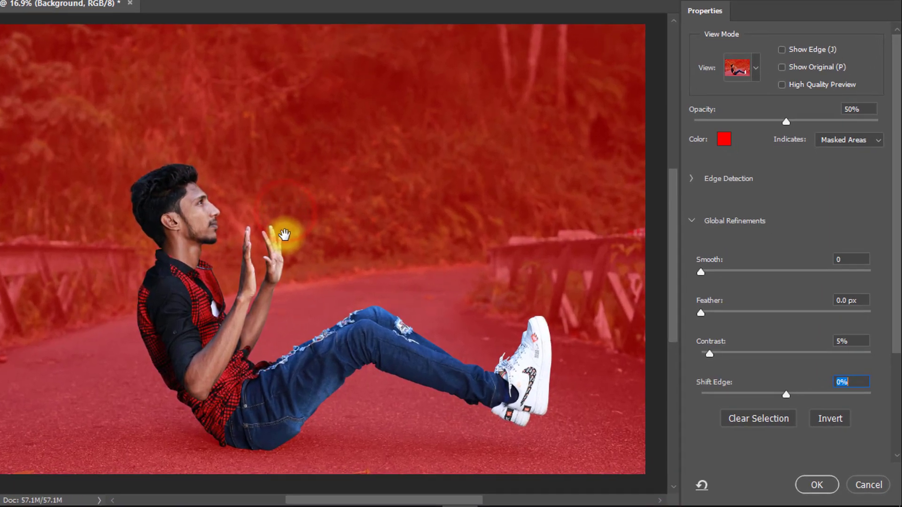
Step: Set the result to output as a New Layer with Layer Mask
scroll(down, 3)
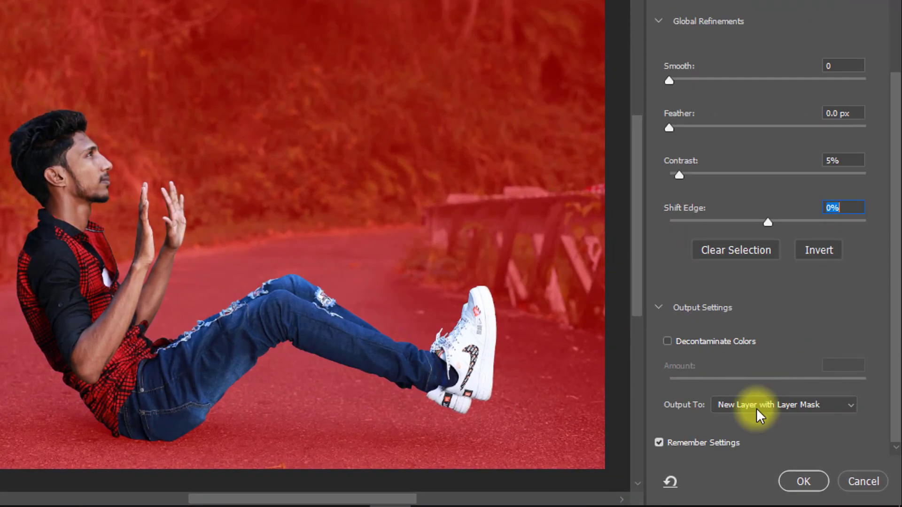
click(783, 404)
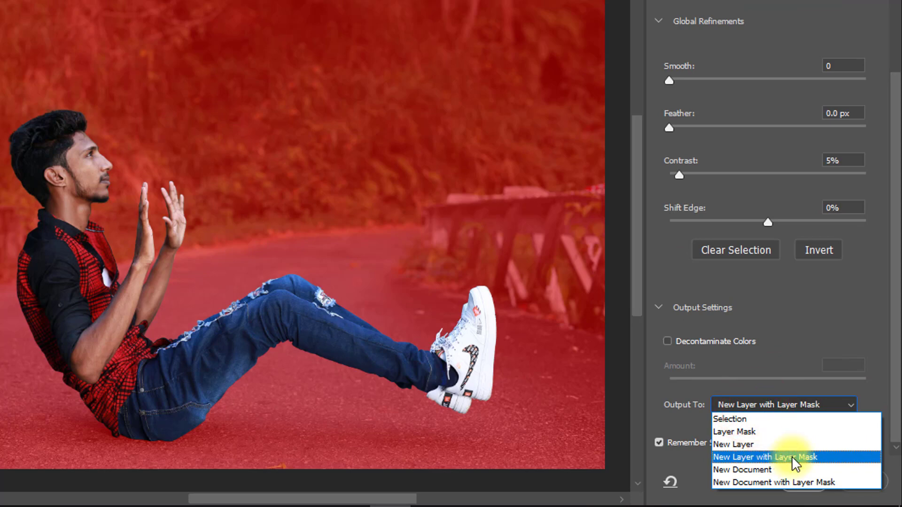
click(764, 456)
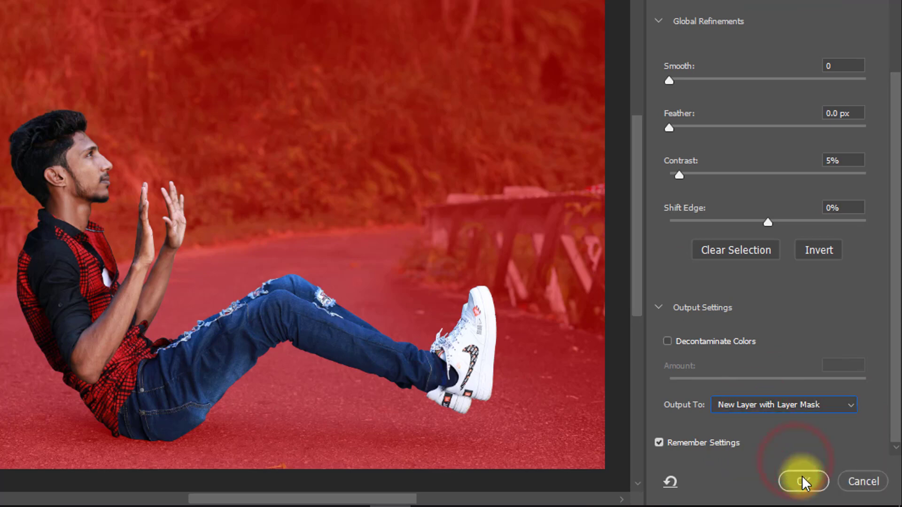
Step: Apply the selection, inspect the mask on its own, fix it and return to the cut-out
click(803, 481)
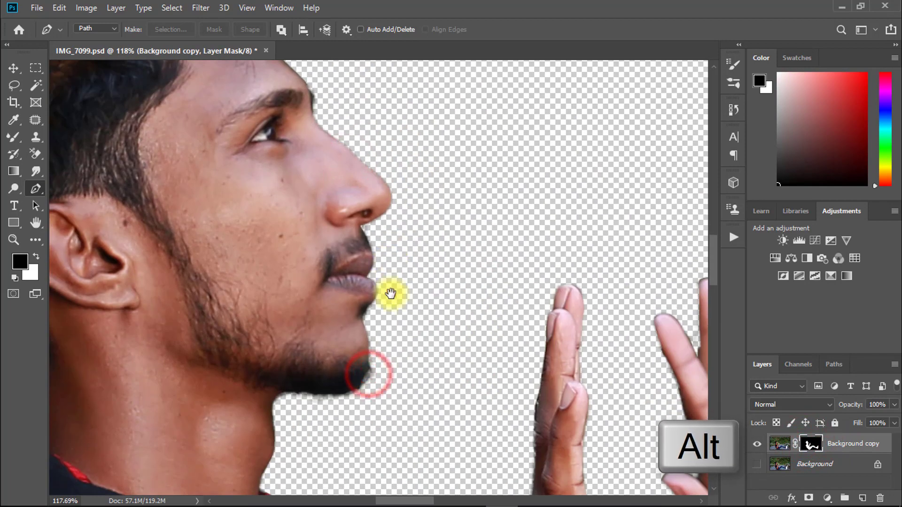
click(811, 443)
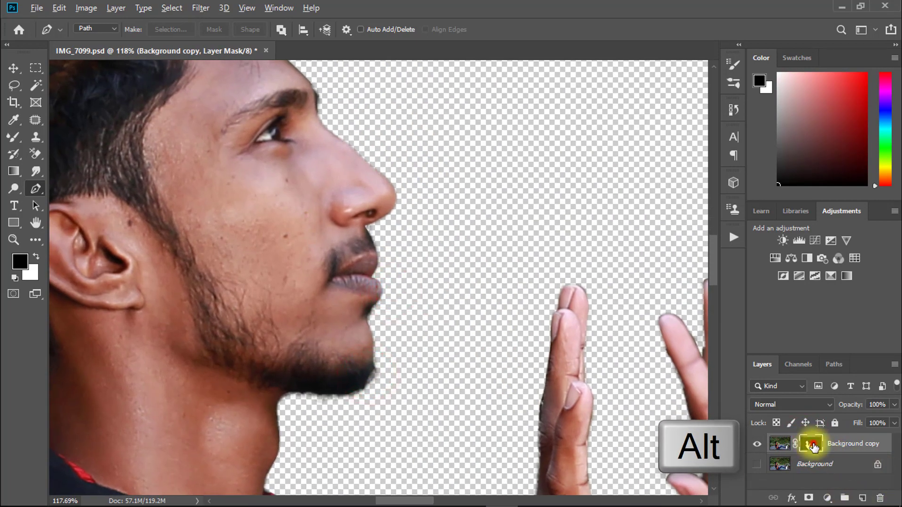
click(810, 442)
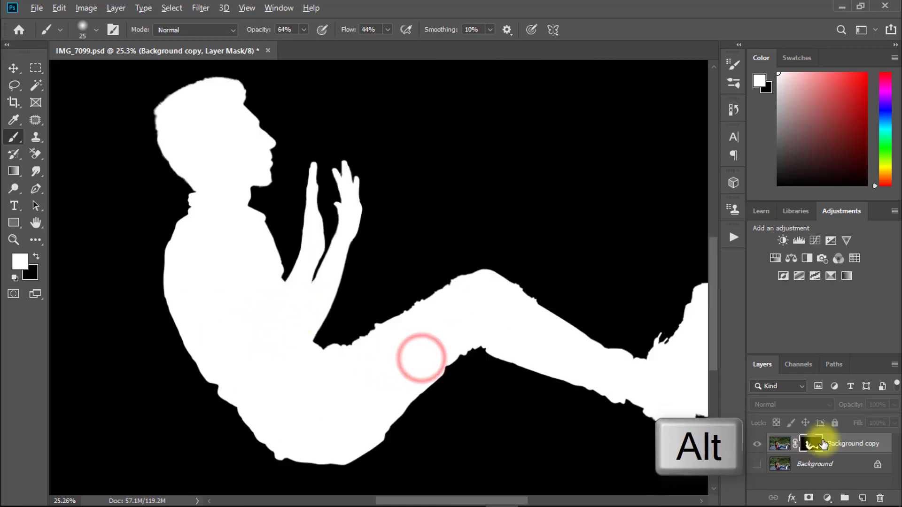
click(811, 443)
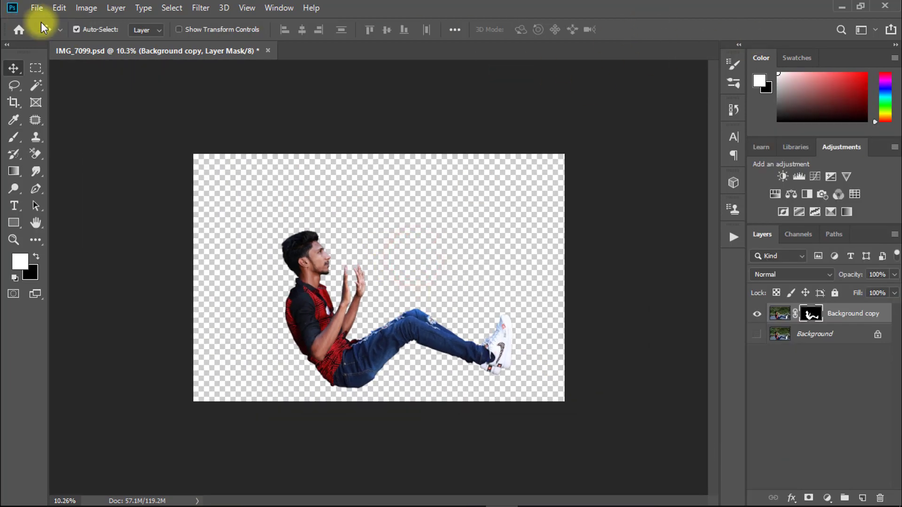
Step: Open IMG_7096.JPG and spot-heal blemishes on the girl's cheek
click(37, 8)
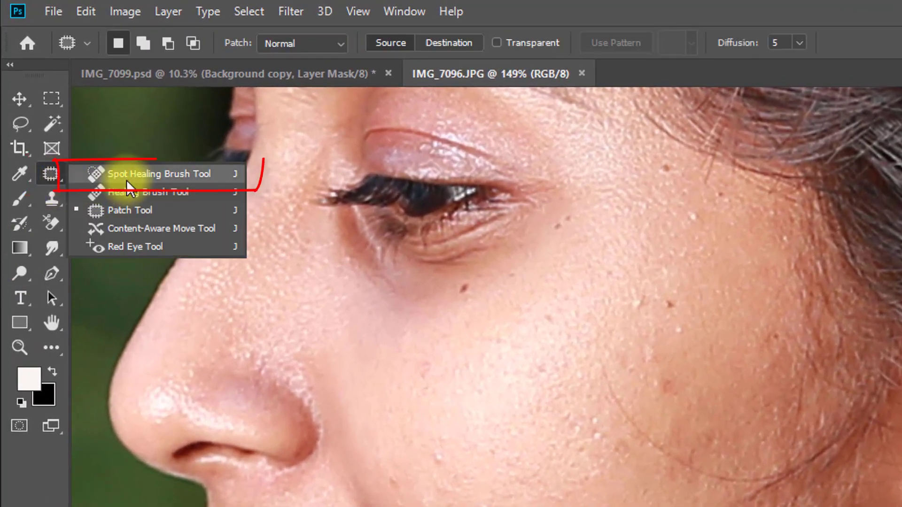
click(155, 174)
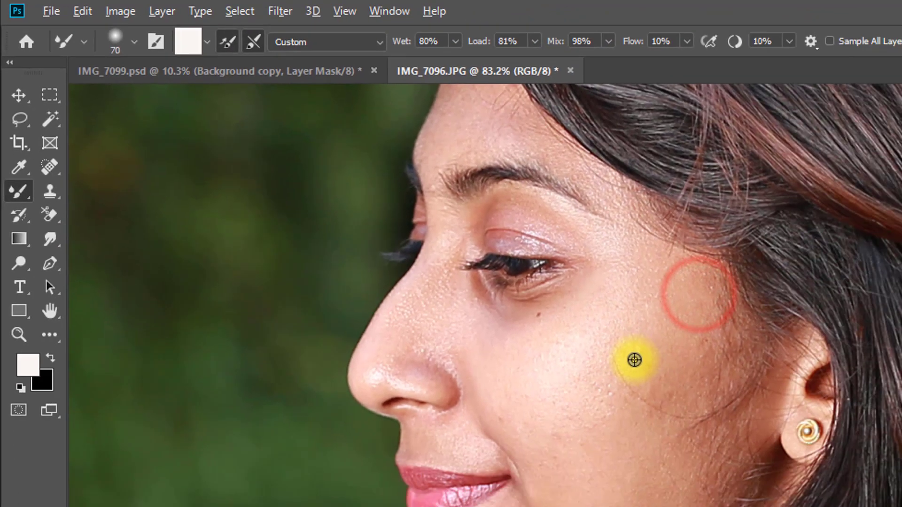
Step: Duplicate the girl layer with Ctrl+J and smooth her skin with the Mixer Brush
key(ctrl+j)
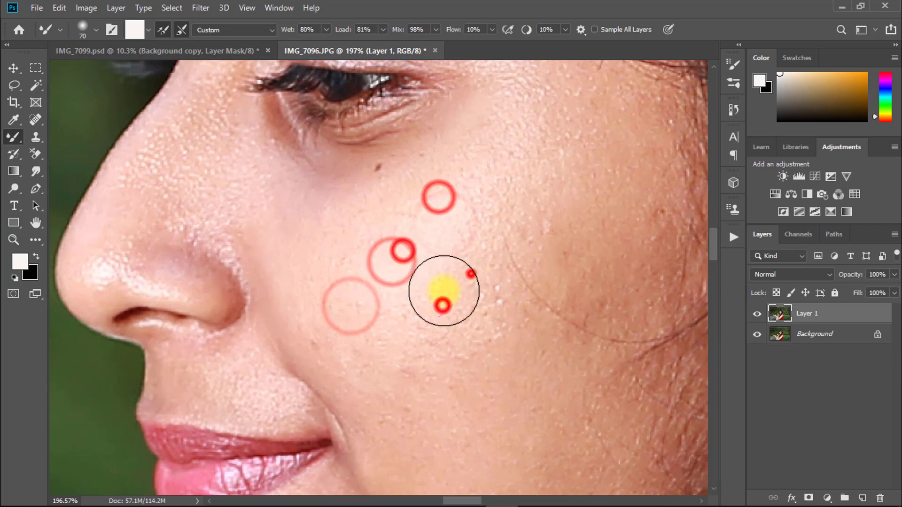
key(alt)
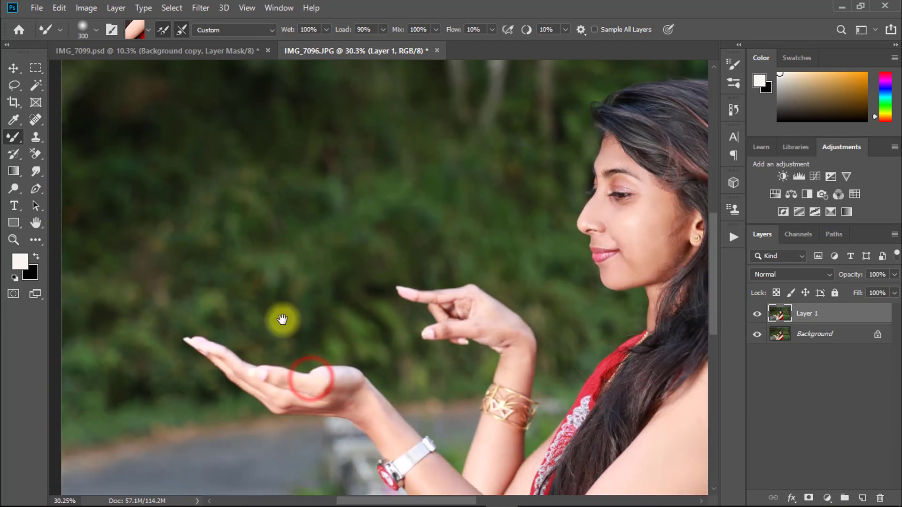
Step: Select the bulb Png image in the project folder for the composite
click(155, 50)
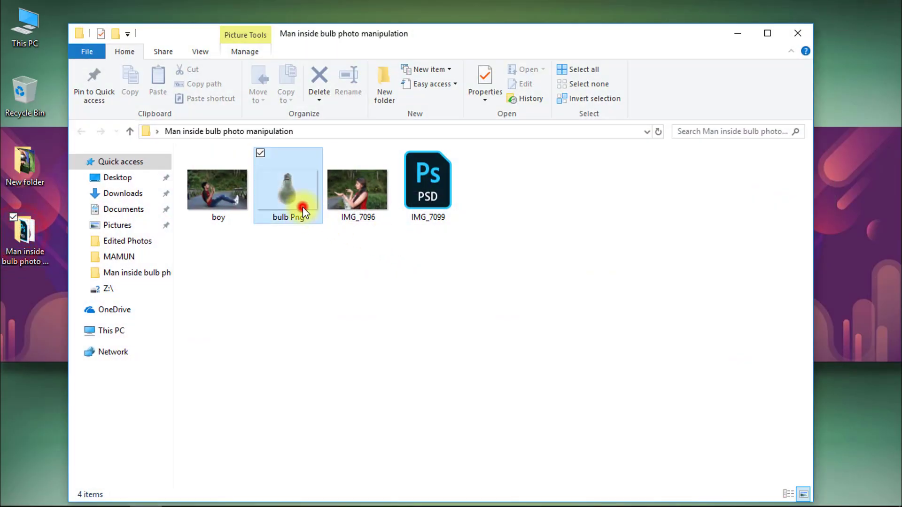
mouse_move(507, 494)
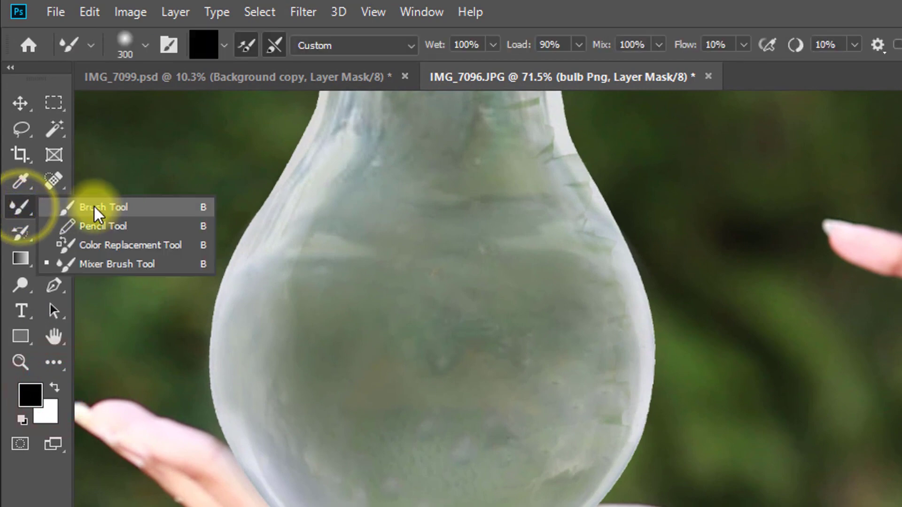
Step: Set up a soft Brush with adjusted hardness to mask the bulb's lower edge
click(104, 207)
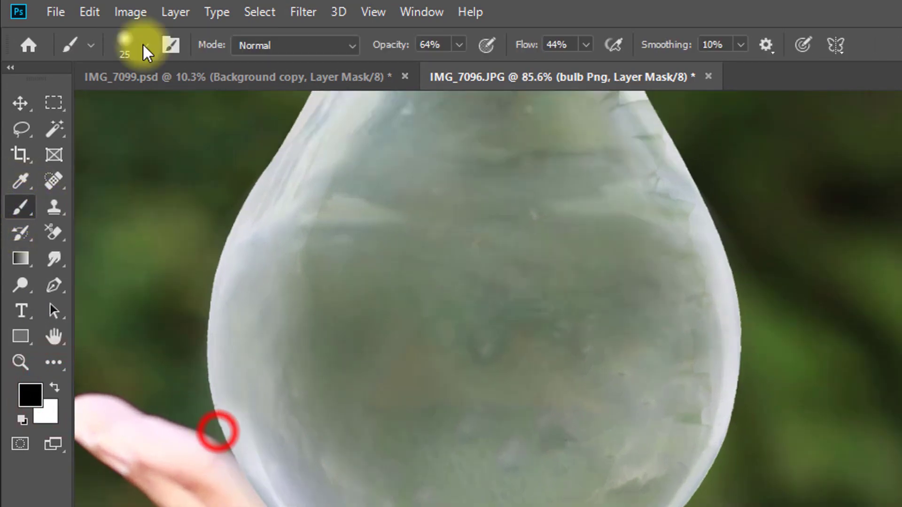
click(144, 45)
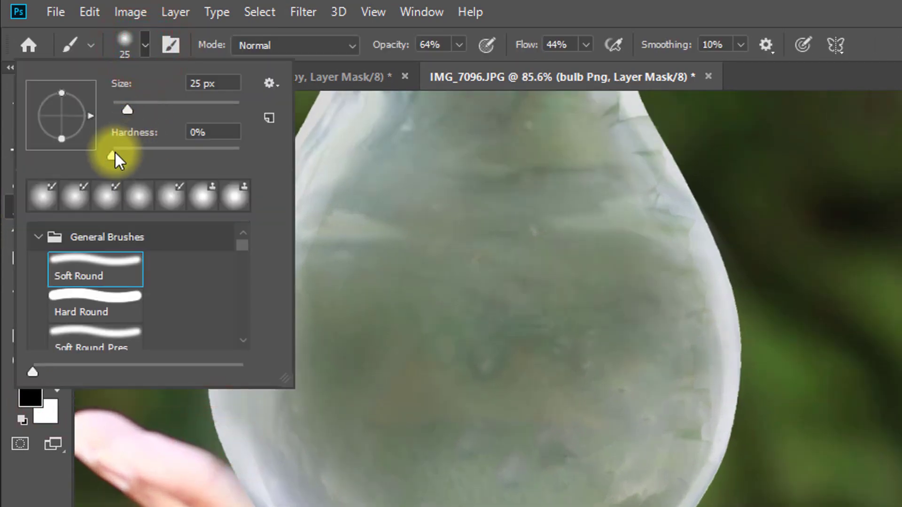
triple_click(212, 131)
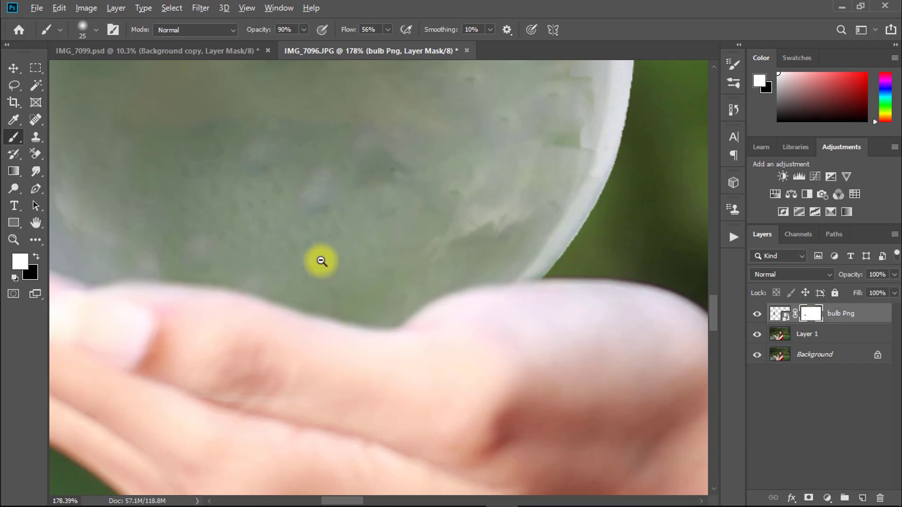
Step: Zoom out and permanently apply the bulb Png layer mask
click(322, 261)
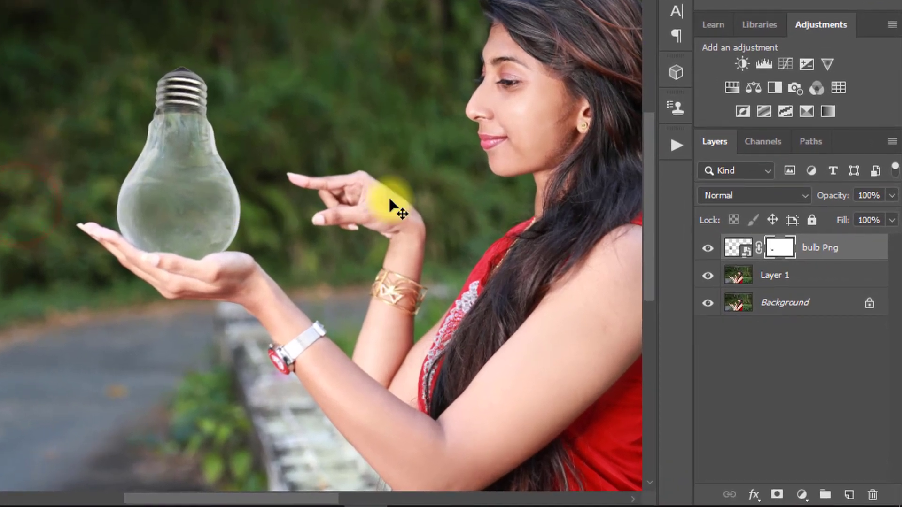
mouse_move(767, 252)
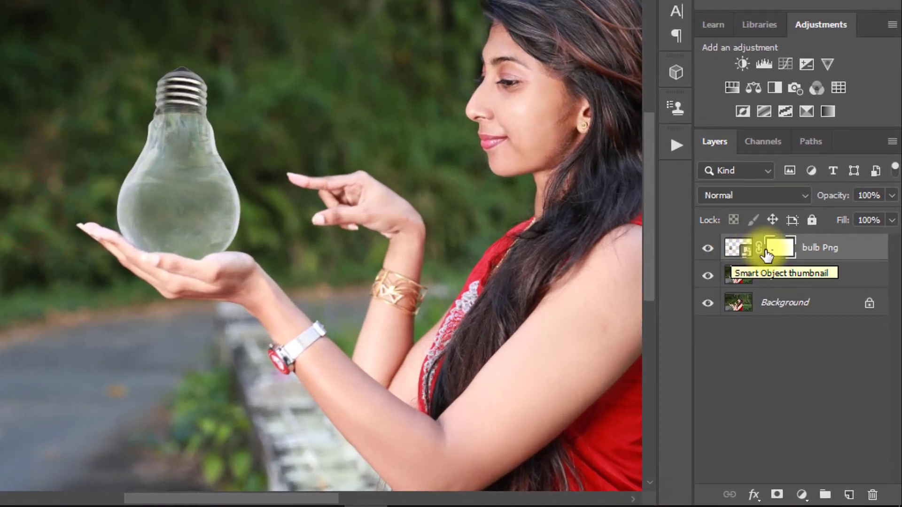
right_click(778, 248)
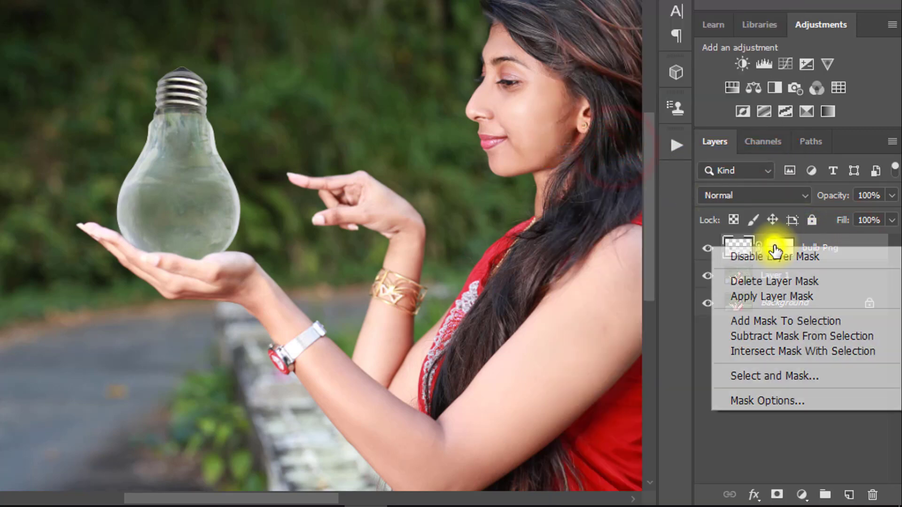
click(771, 296)
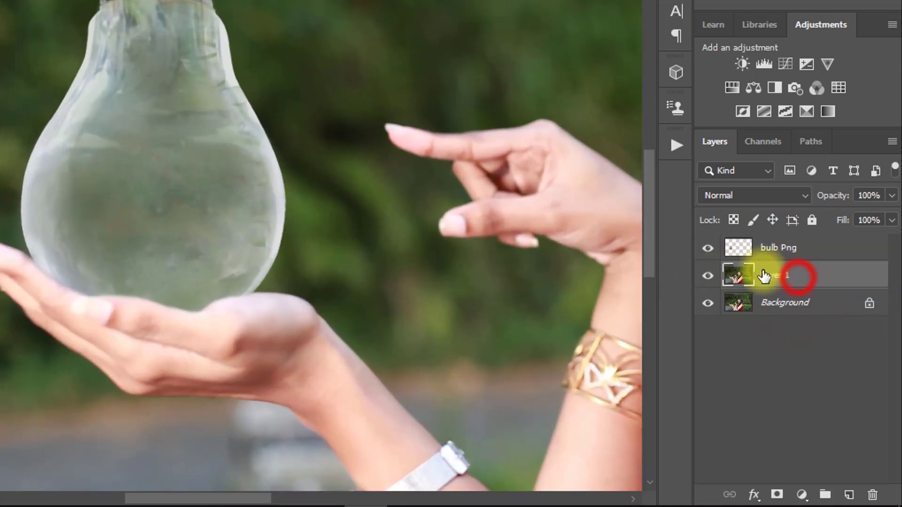
Step: On Layer 1, clone-stamp the background photo behind the bulb
click(569, 80)
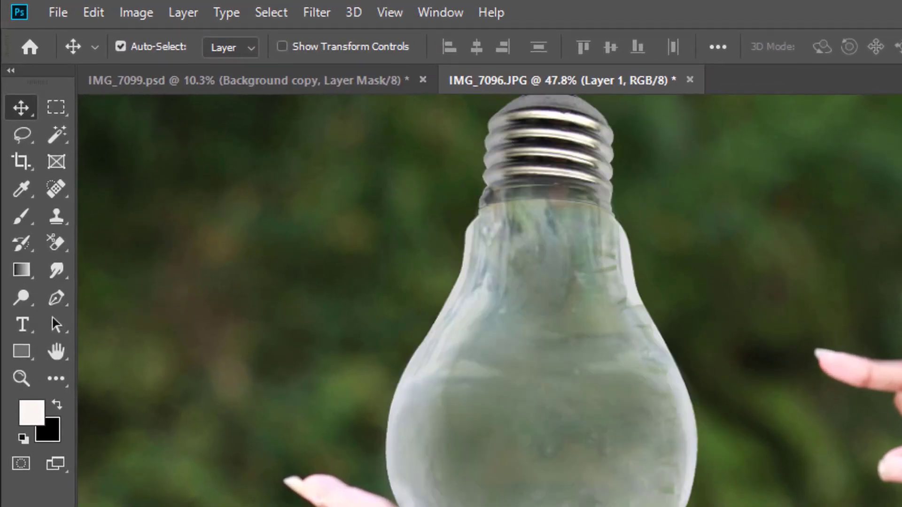
click(52, 206)
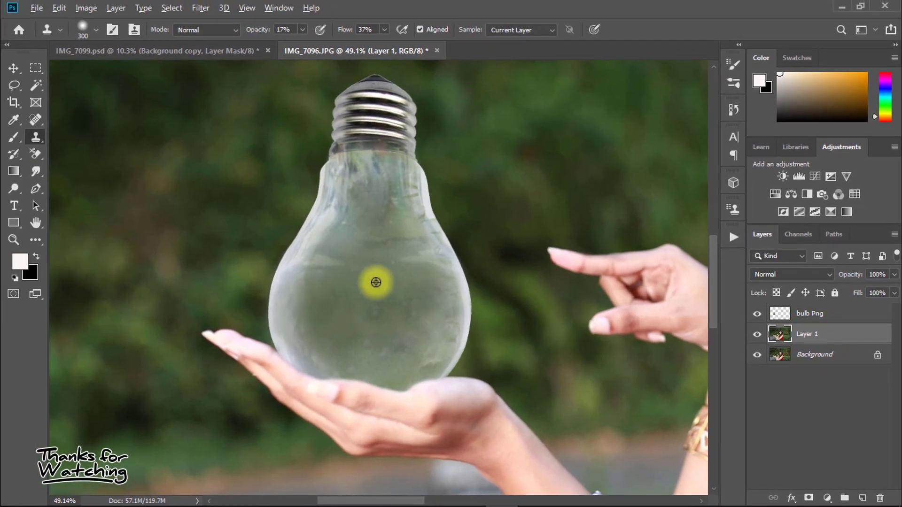
click(809, 313)
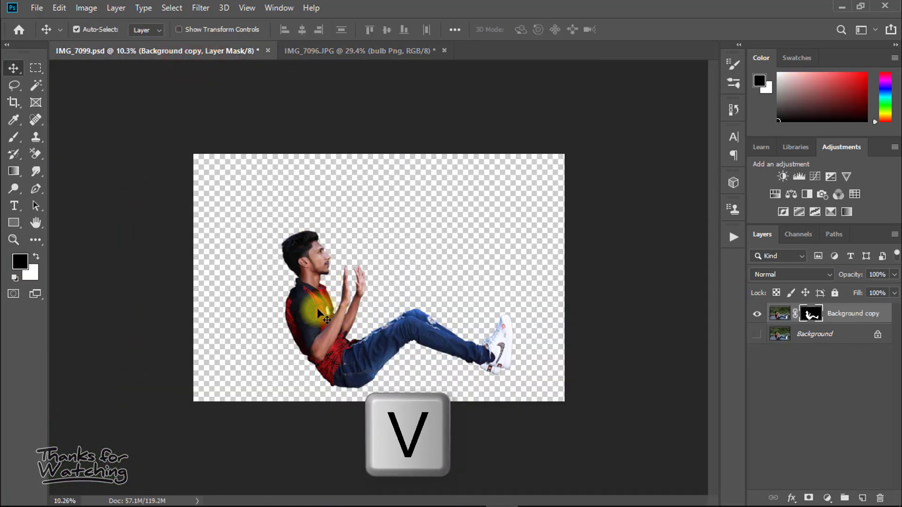
Step: Grab the Background copy cutout to drag it into the IMG_7096 document
click(361, 51)
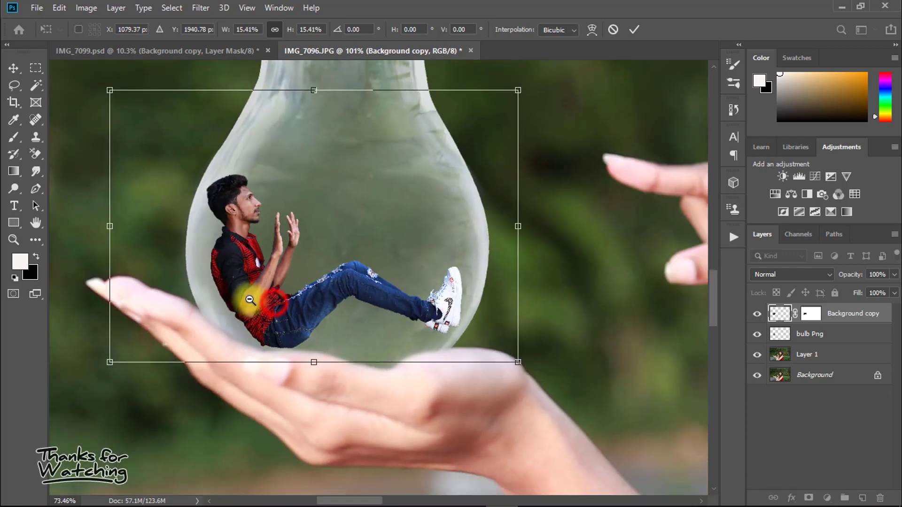
Step: Scale the man down with Free Transform and seat him inside the bulb on her palm
drag(109, 90, 115, 98)
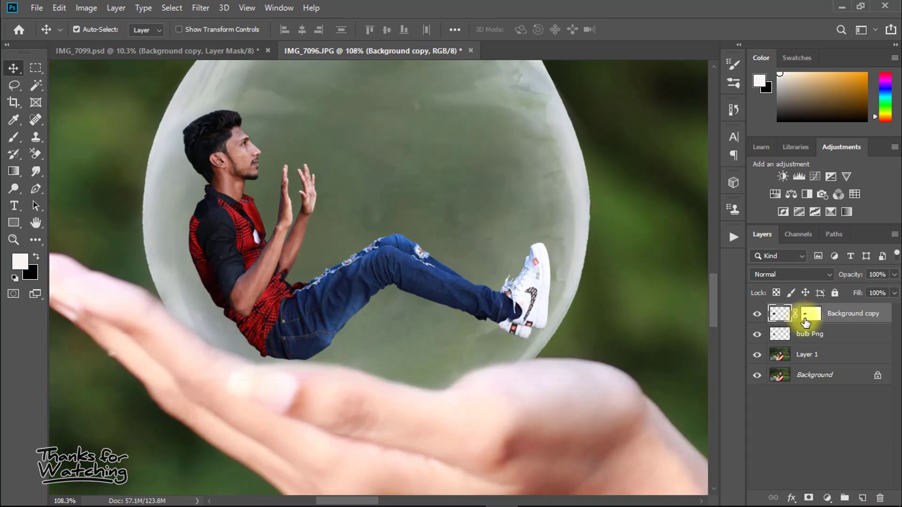
Step: Apply the Background copy layer's mask permanently from its context menu
click(809, 312)
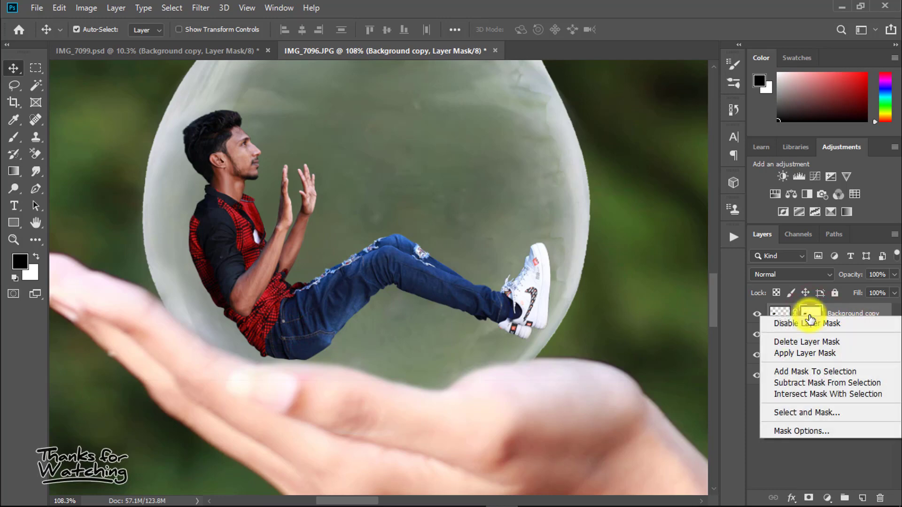
mouse_move(804, 348)
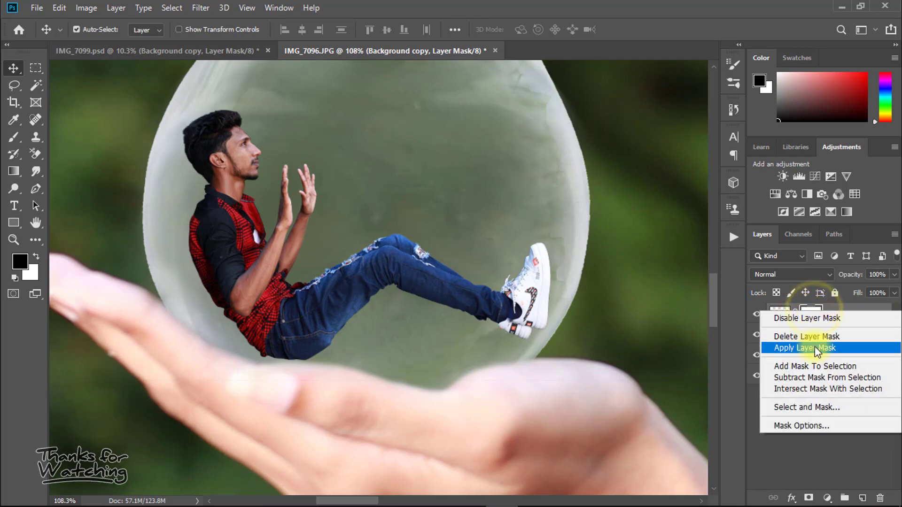
click(805, 348)
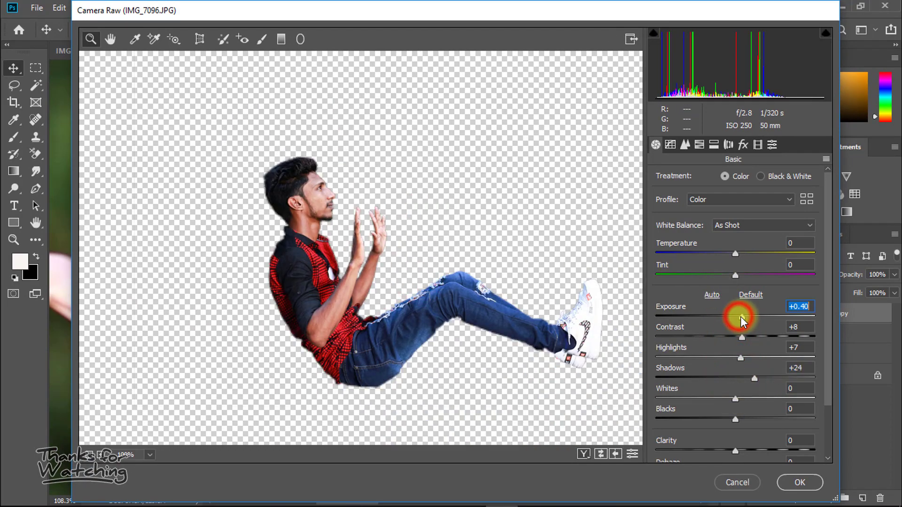
Step: Commit a Camera Raw brightening of the man: Exposure +0.40, Contrast +8, Highlights +7, Shadows +24
click(799, 482)
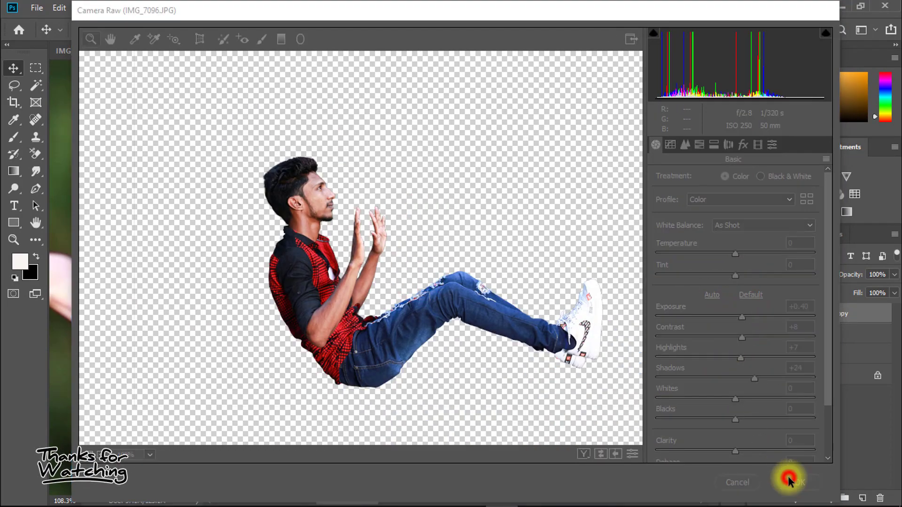
click(792, 482)
text(boy)
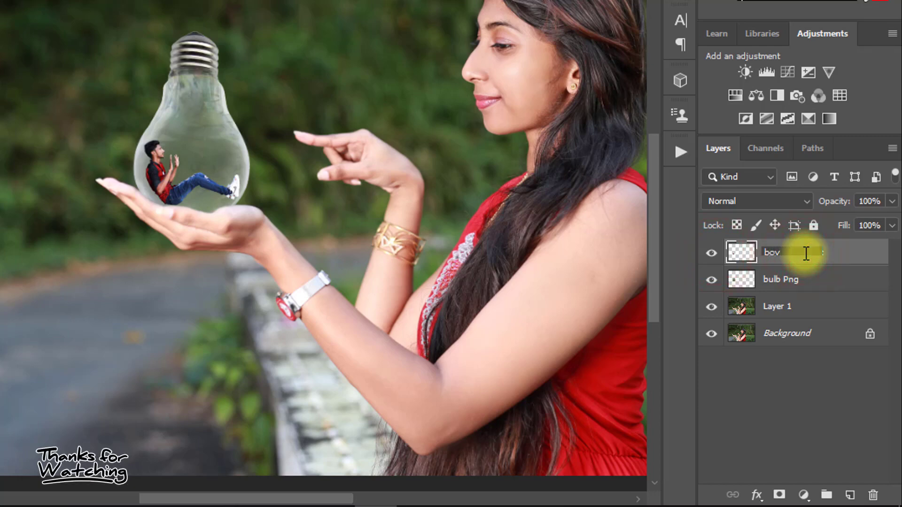
Step: Confirm the layer name boy, duplicate the bulb Png and move the copy above him
key(ctrl+j)
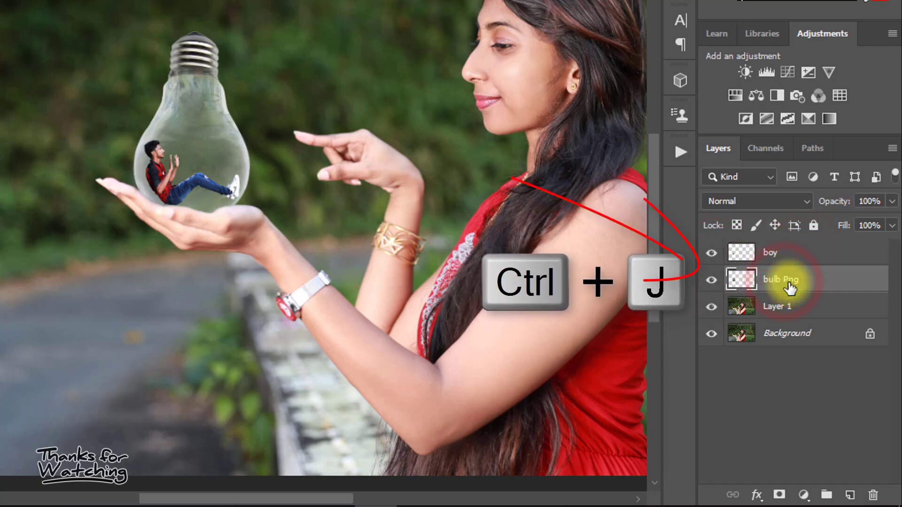
key(ctrl+j)
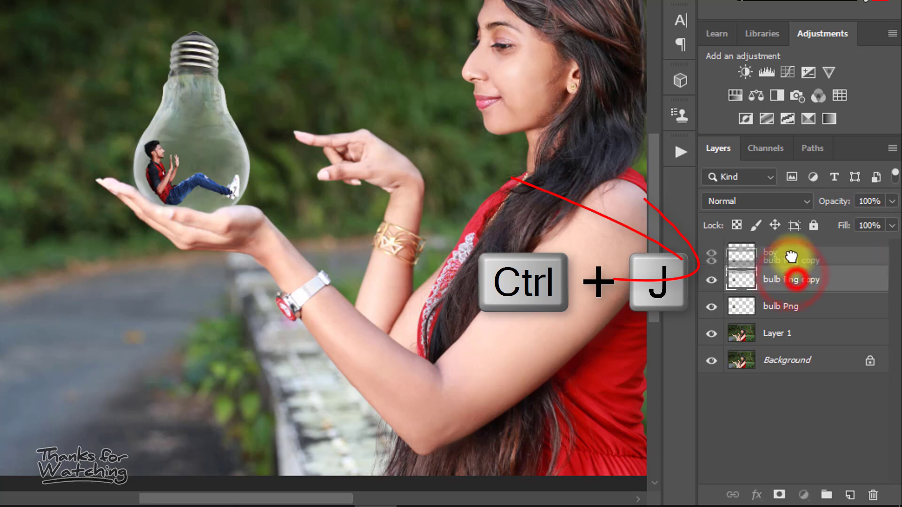
key(ctrl+j)
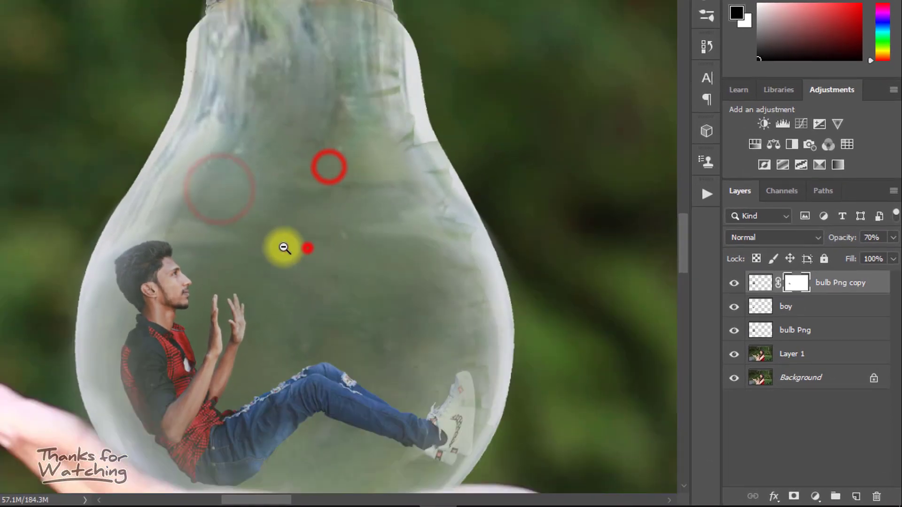
Step: Stamp all visible layers into merged Layer 2 and start a Camera Raw Filter on it
key(alt+ctrl+shift+e)
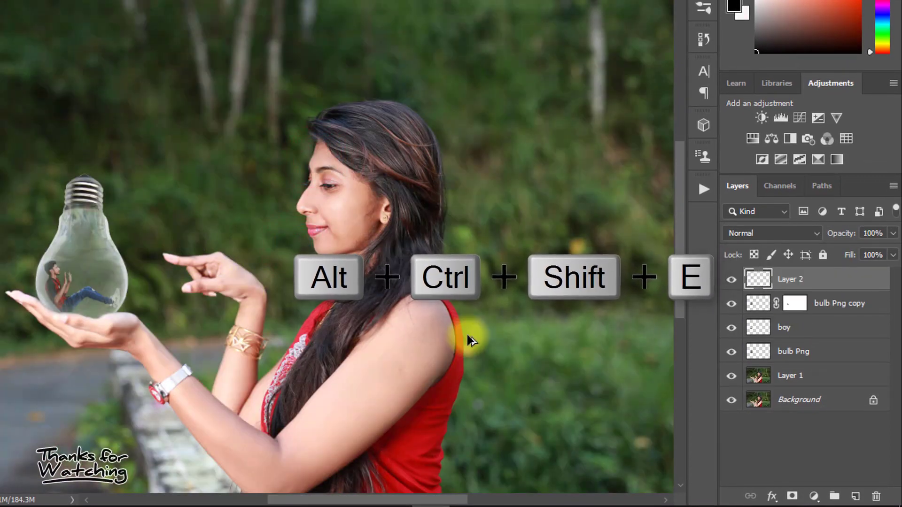
click(217, 8)
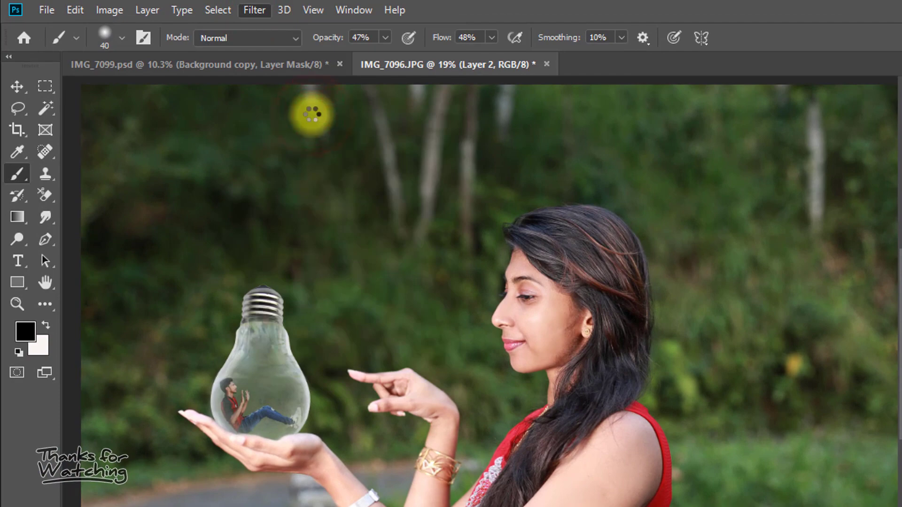
click(255, 10)
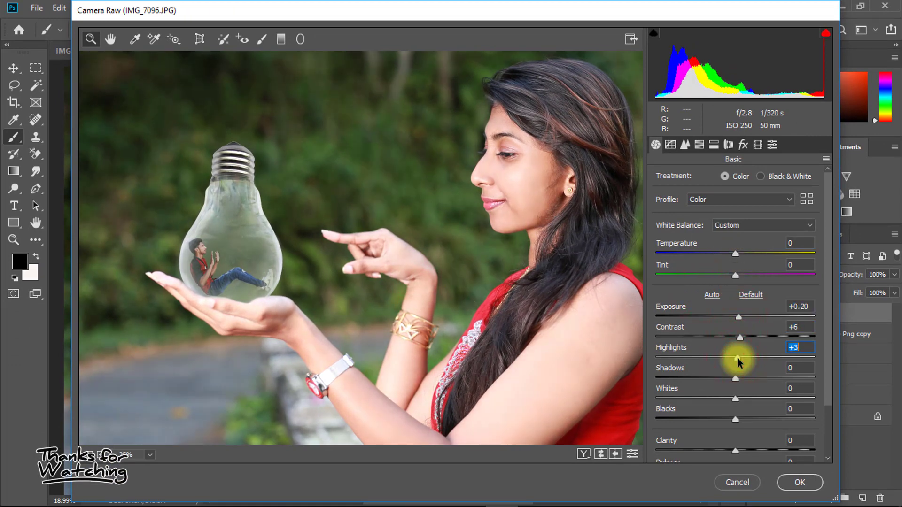
mouse_move(737, 386)
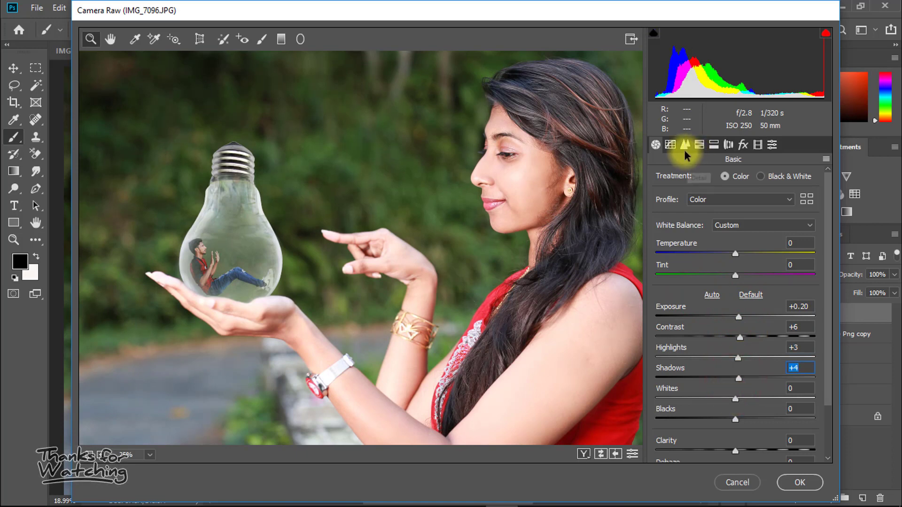
Step: Grade Layer 2 with a point-based tone curve and a vignette, and commit the Camera Raw grade
click(684, 145)
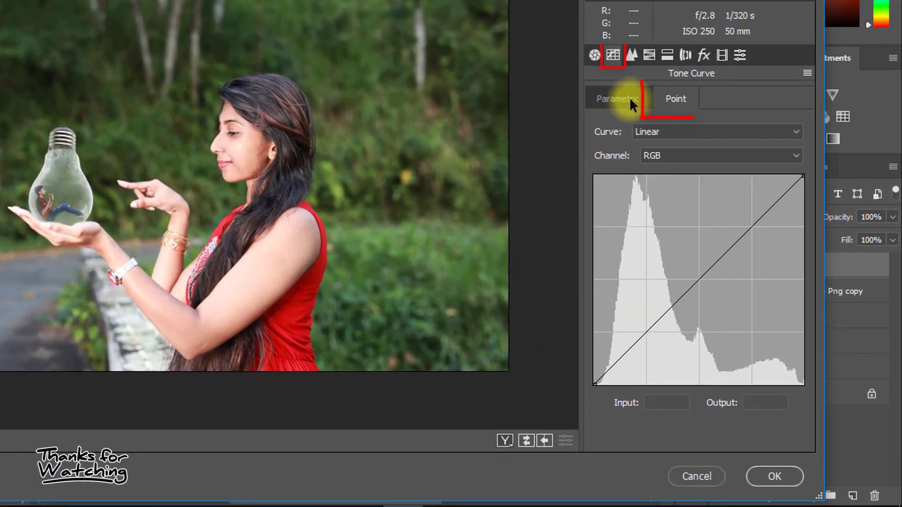
click(676, 99)
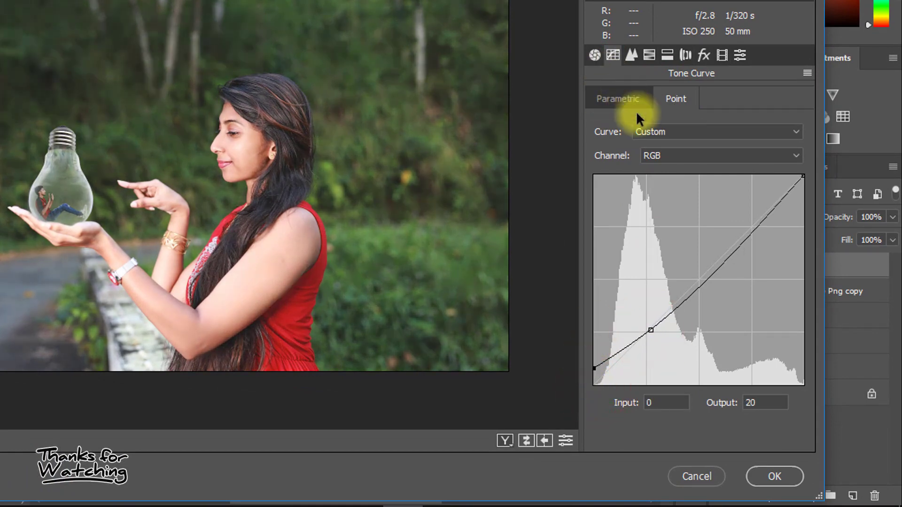
click(719, 155)
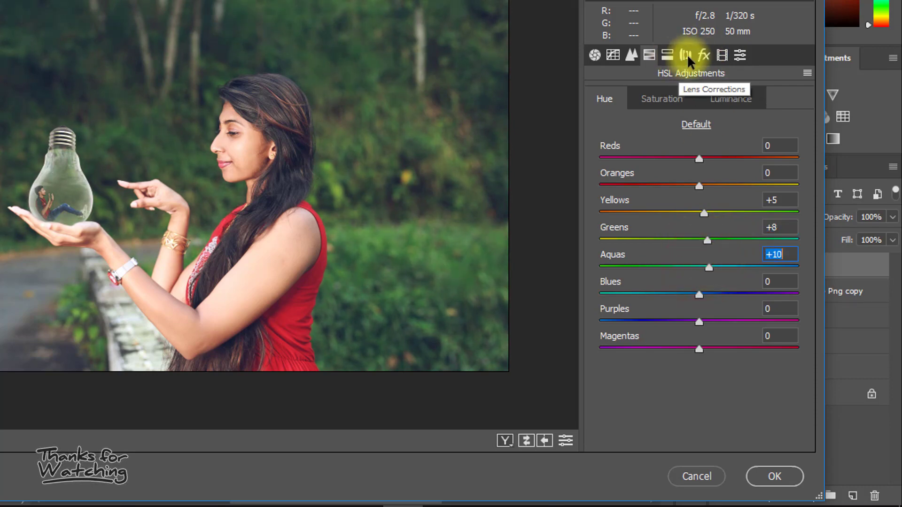
click(703, 56)
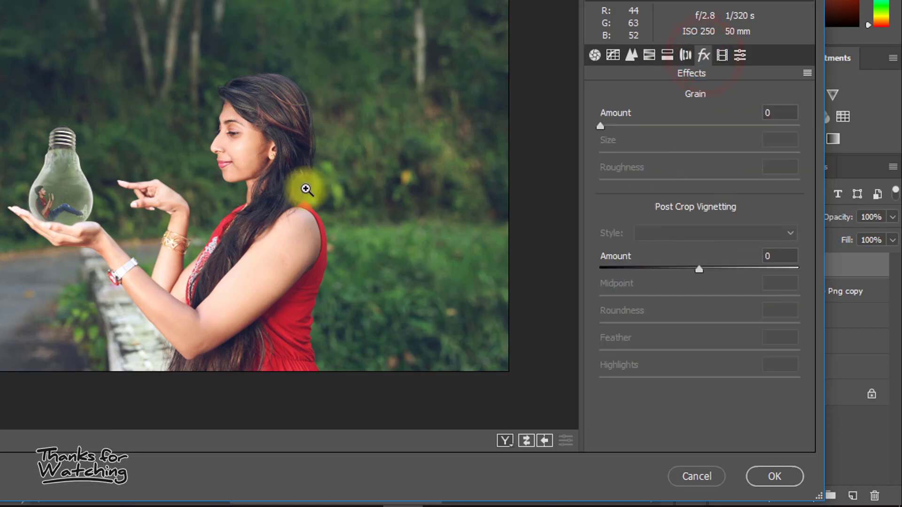
mouse_move(659, 251)
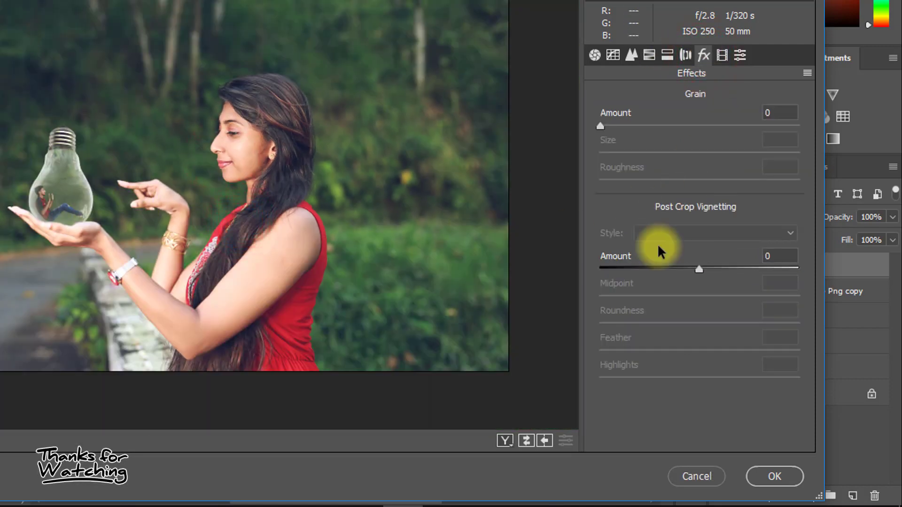
click(713, 233)
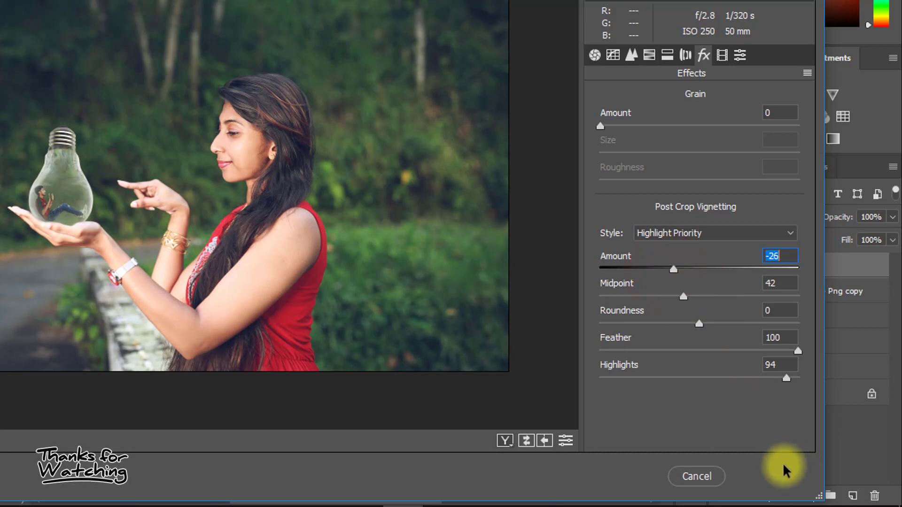
click(696, 476)
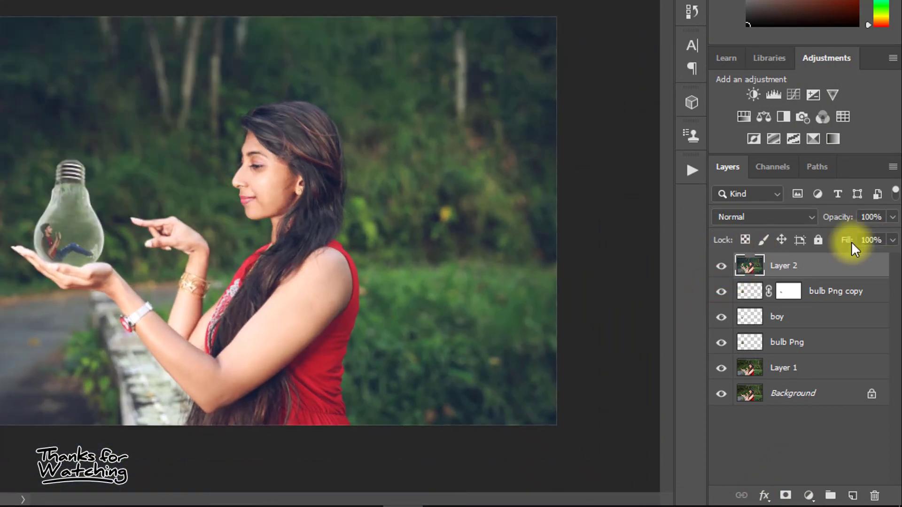
Step: Add an Exposure adjustment above Layer 2 with the Offset nudged up slightly
click(721, 265)
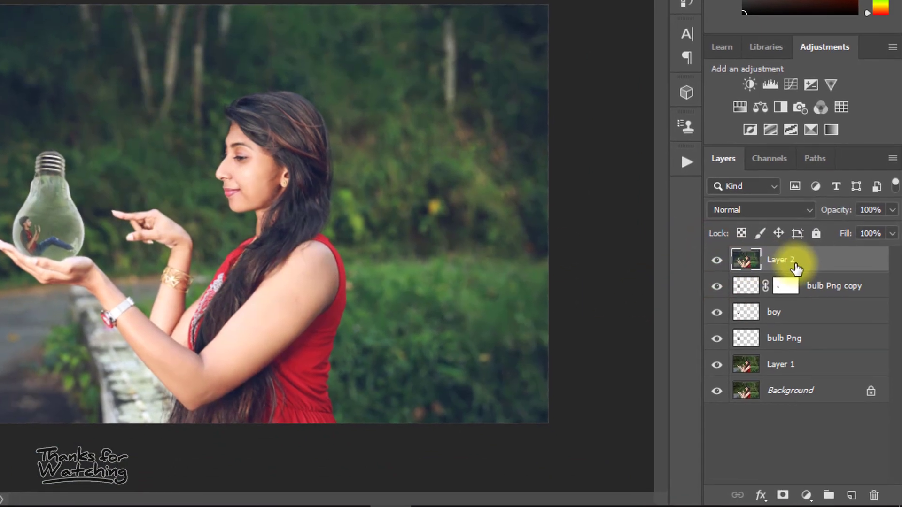
click(806, 495)
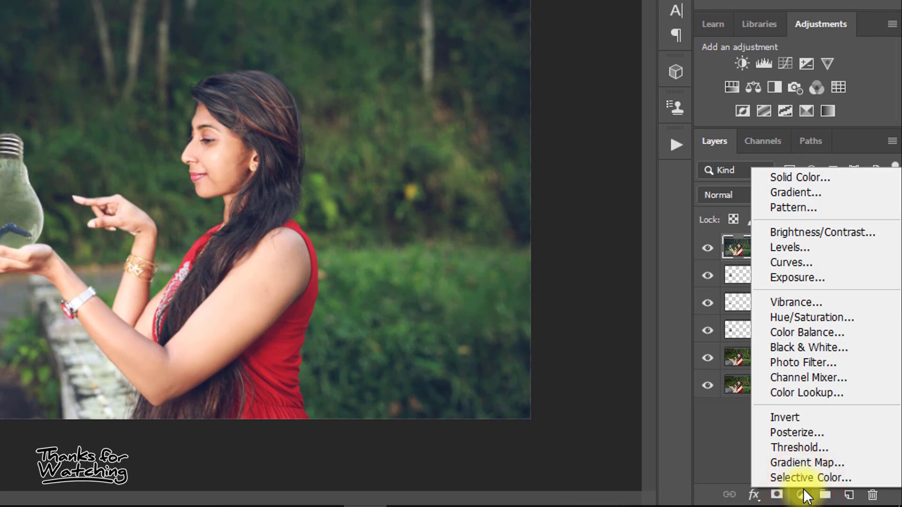
mouse_move(829, 378)
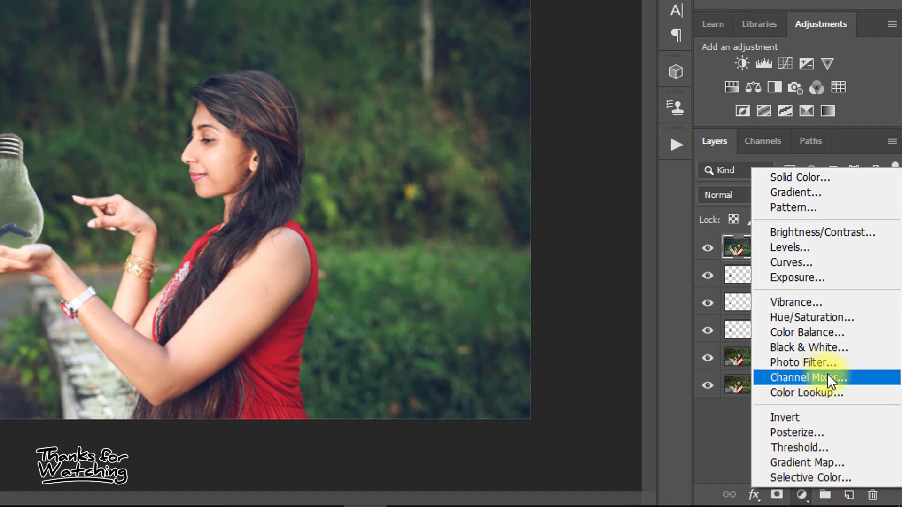
mouse_move(799, 278)
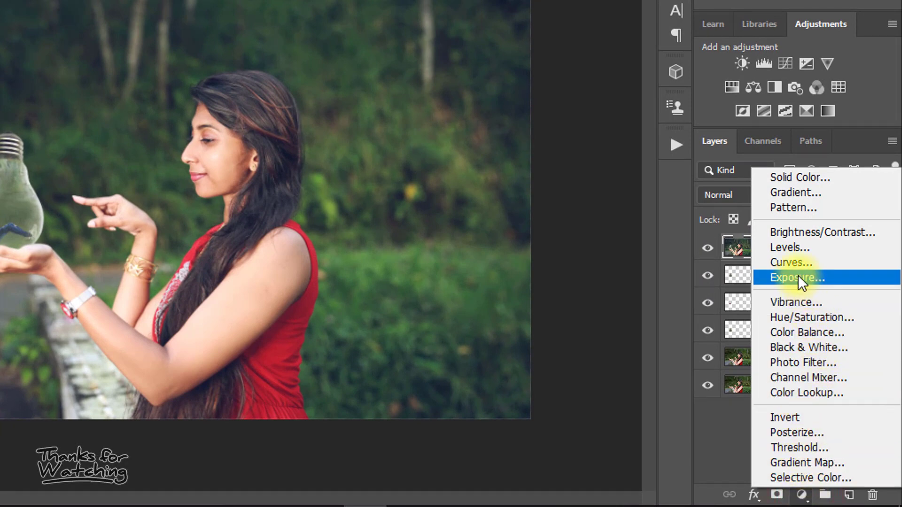
click(795, 279)
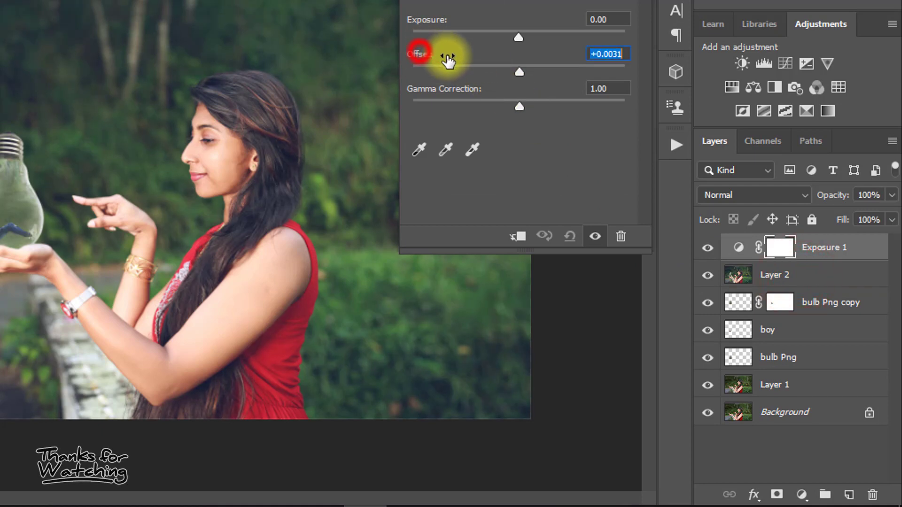
drag(423, 53, 414, 53)
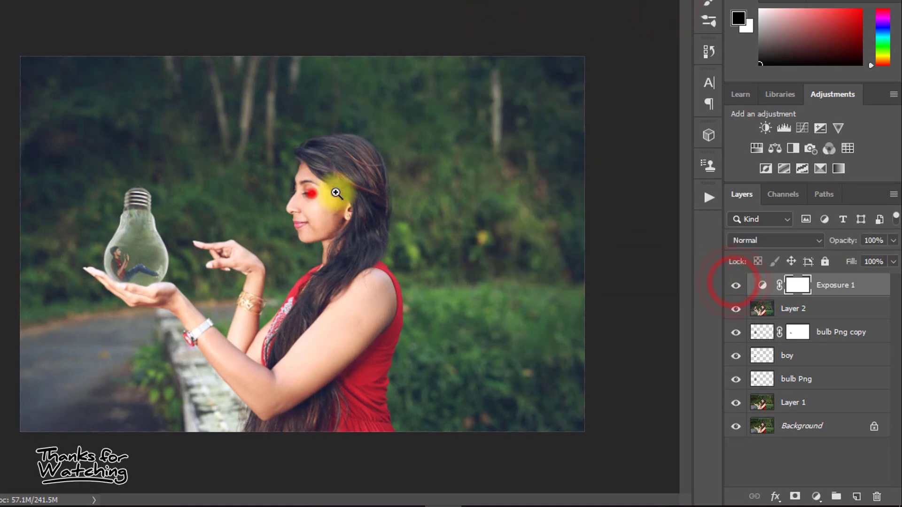
Step: Add a Color Balance adjustment layer above the Exposure adjustment
click(818, 496)
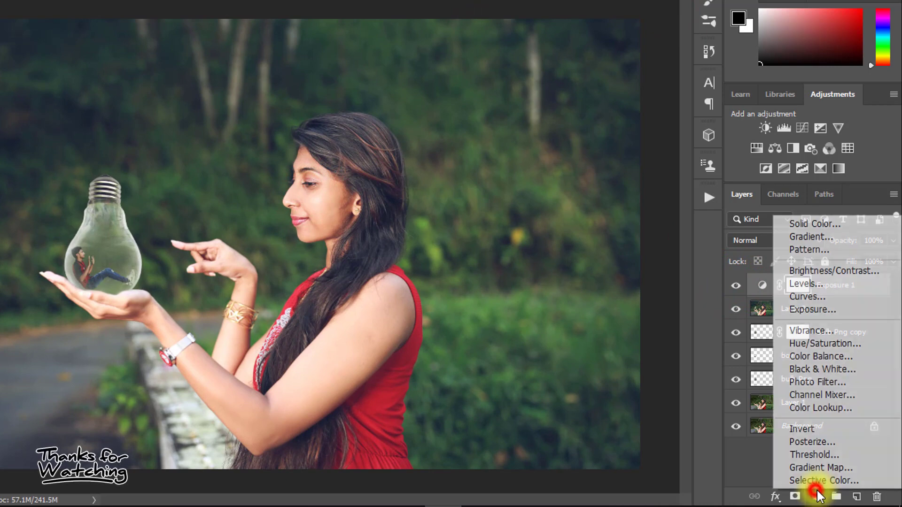
click(819, 356)
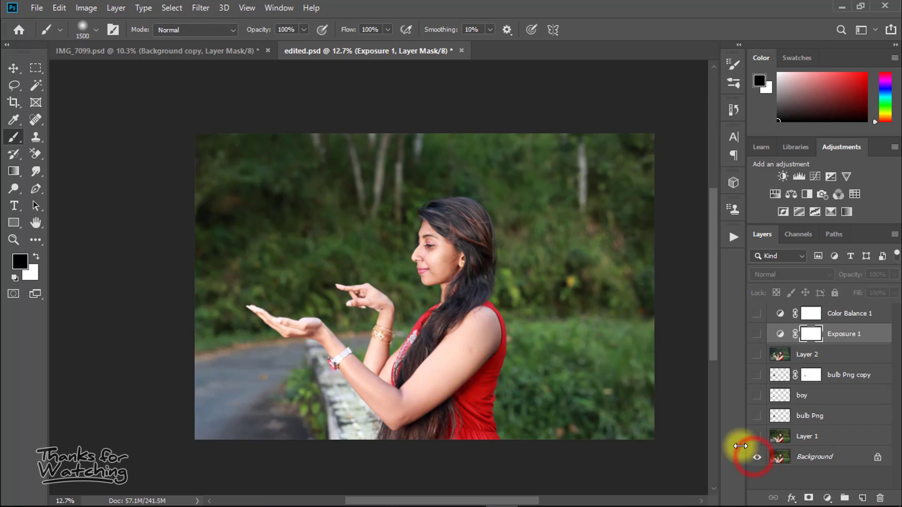
Step: Paint a bright green #84ff00 glow on a new layer, upper left, blended in Screen mode
click(756, 457)
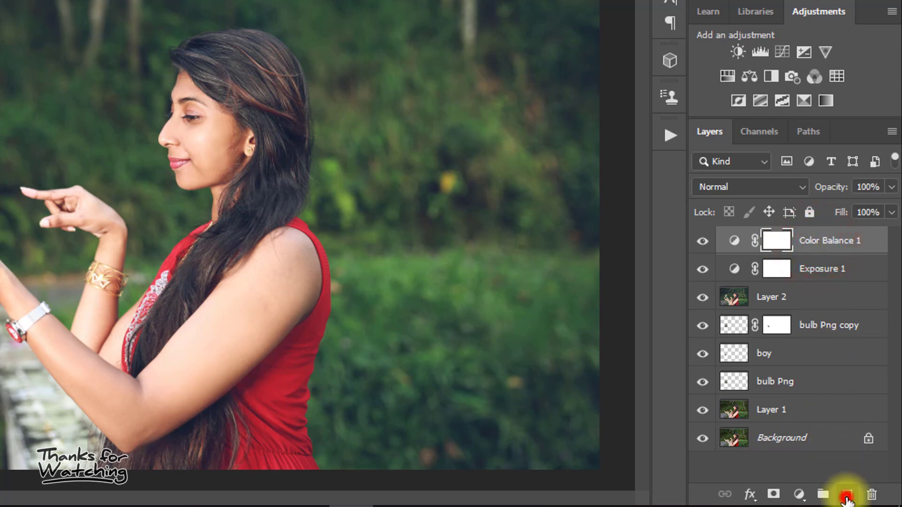
click(374, 55)
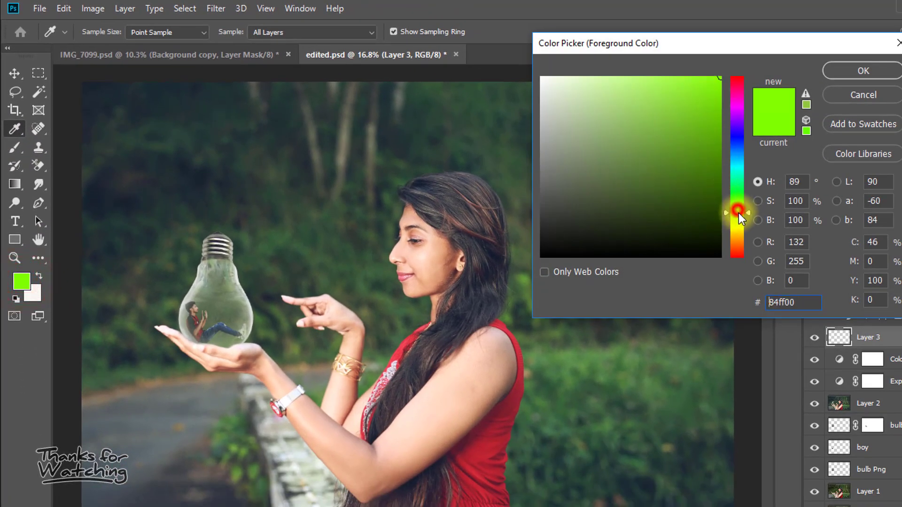
click(862, 71)
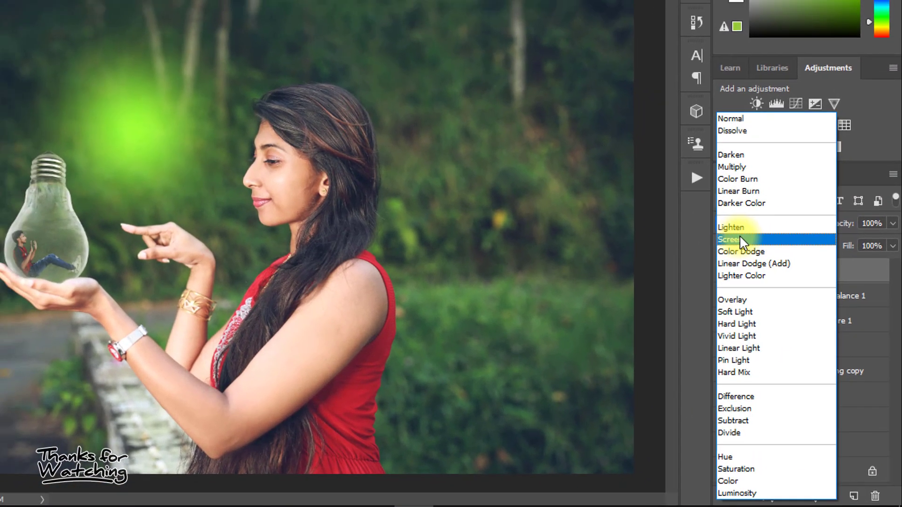
click(729, 240)
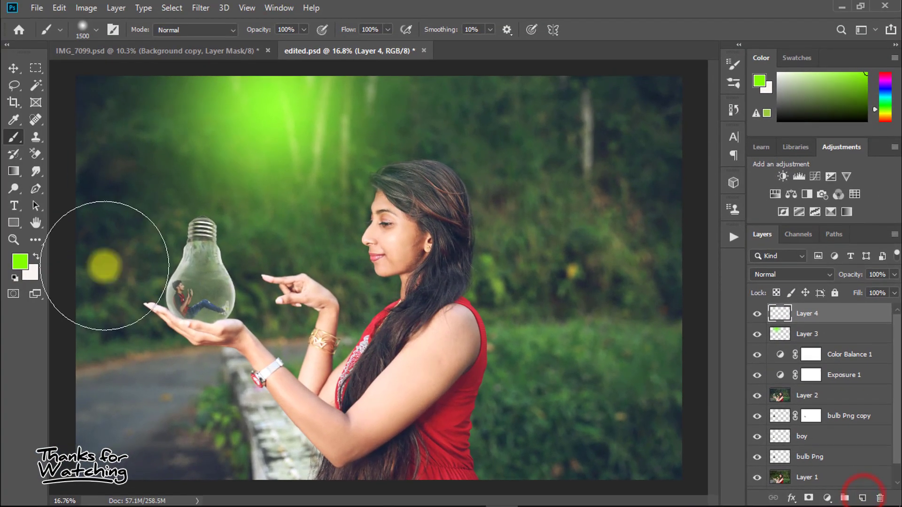
Step: Paint a yellow #ffde00 glow near the bulb on Layer 4 and blend it in Screen mode
click(19, 263)
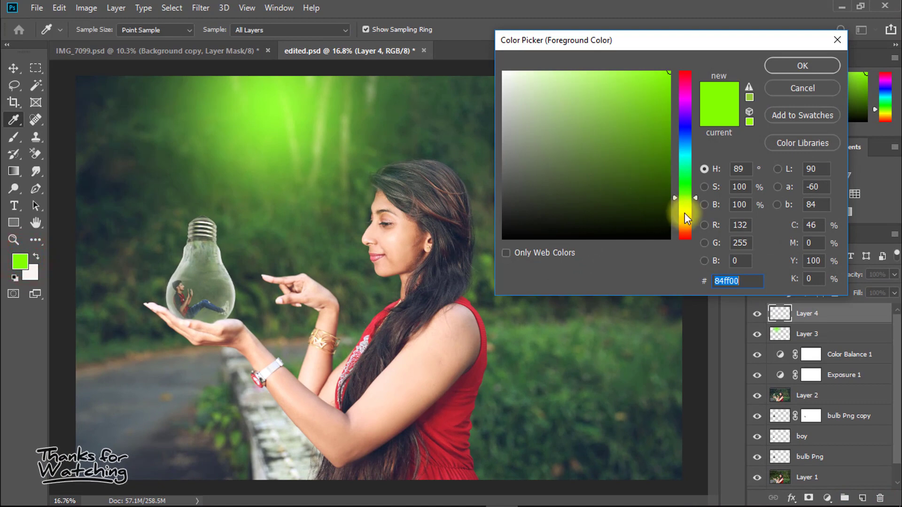
click(684, 216)
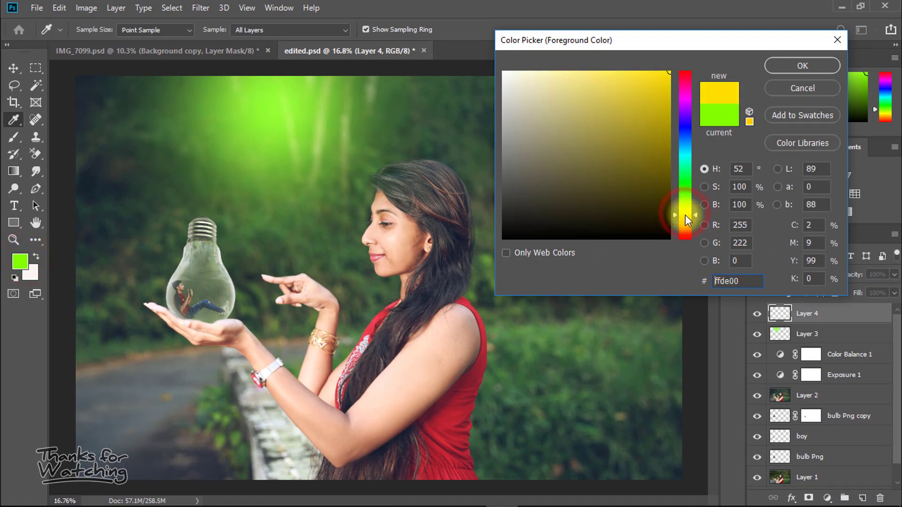
click(802, 66)
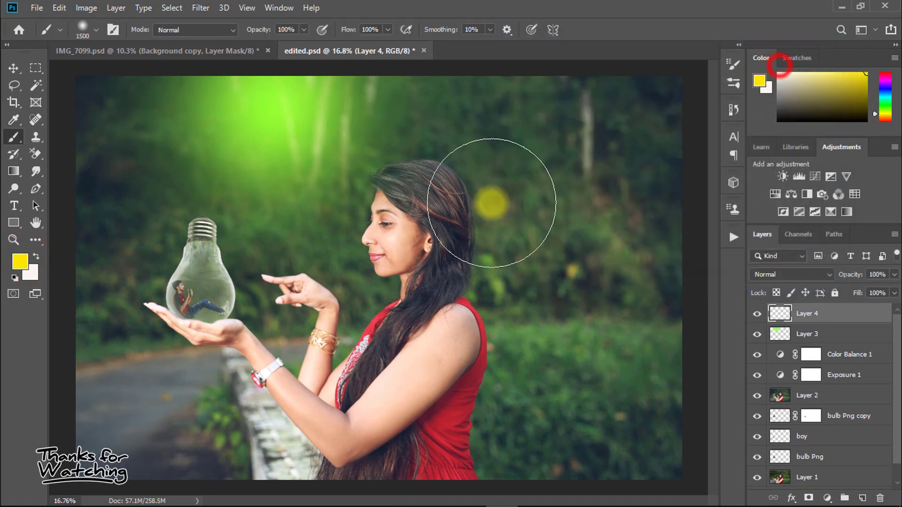
mouse_move(271, 221)
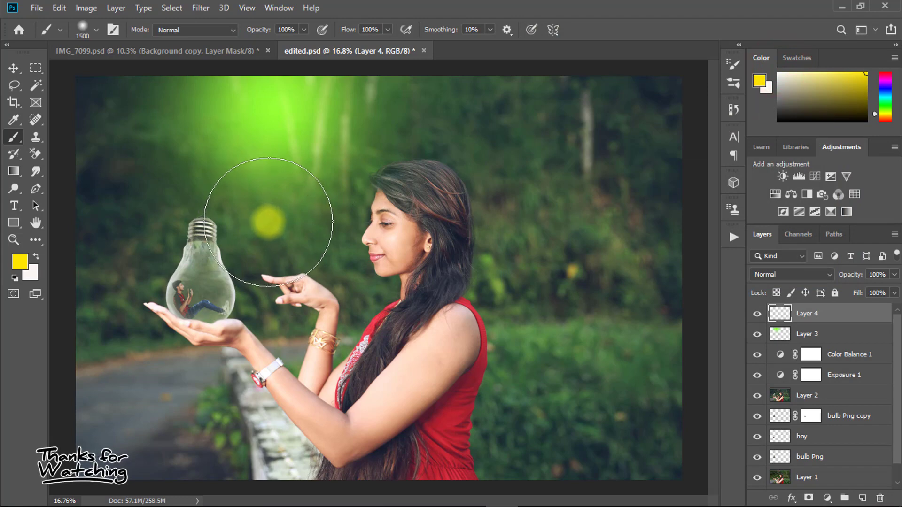
click(794, 274)
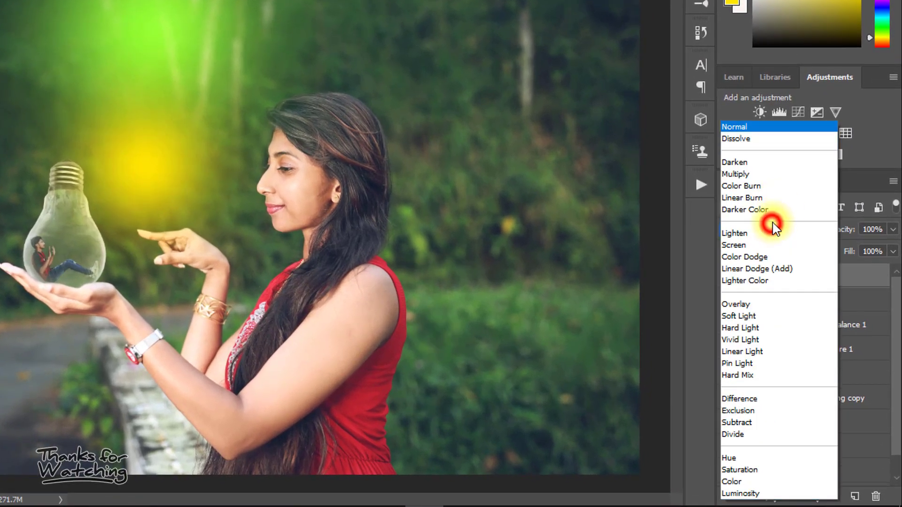
click(733, 245)
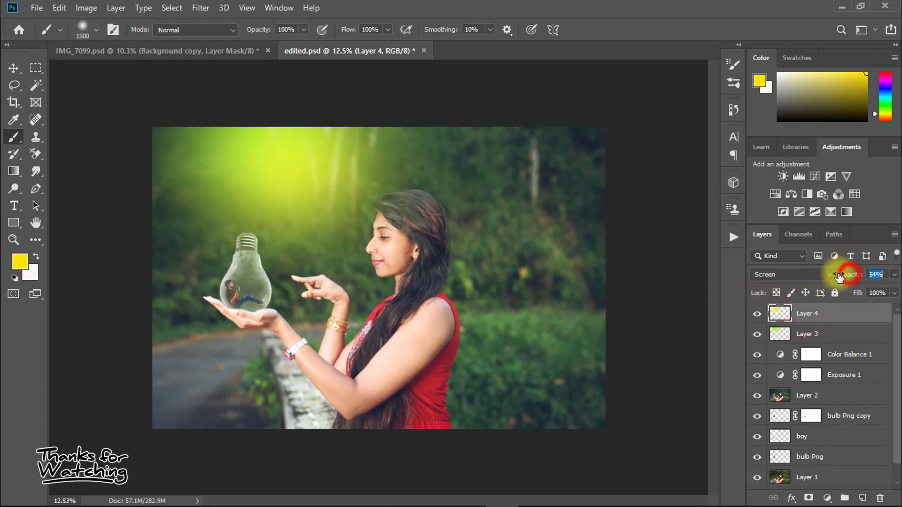
Step: Save as JPEG 'Man Inside bulb photo manipulation' at Quality 12 Maximum
click(37, 8)
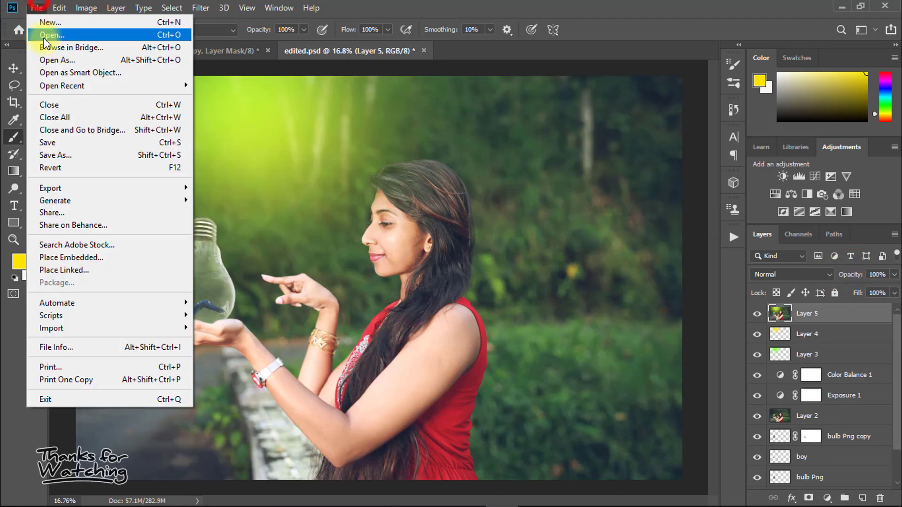
click(55, 155)
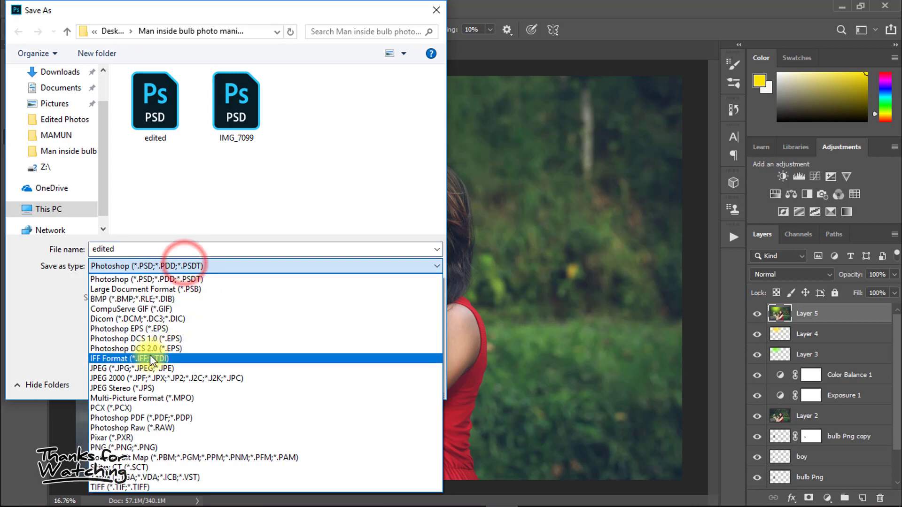
click(116, 368)
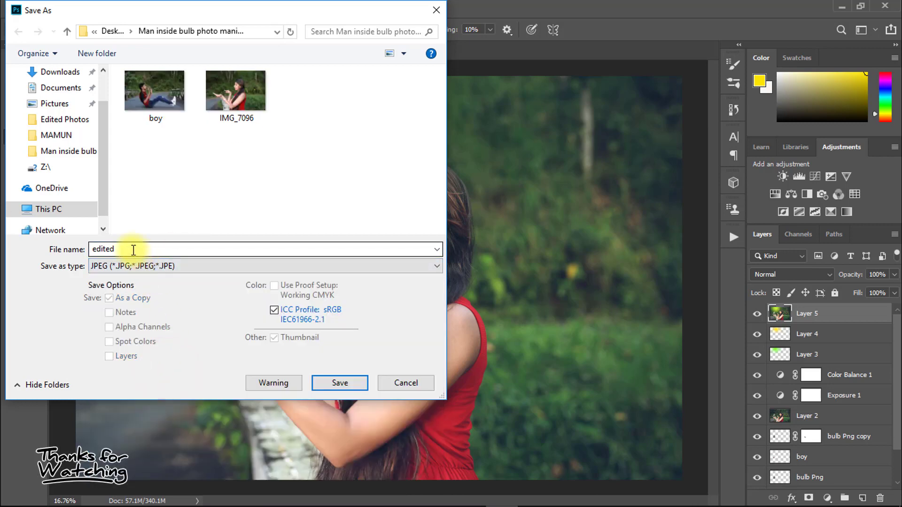
text(Man Inside bulb photo)
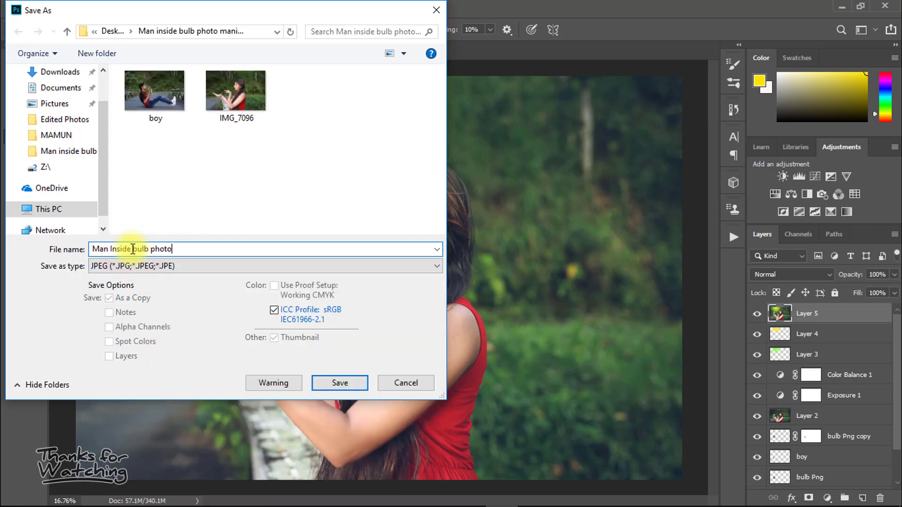
text(manipulation)
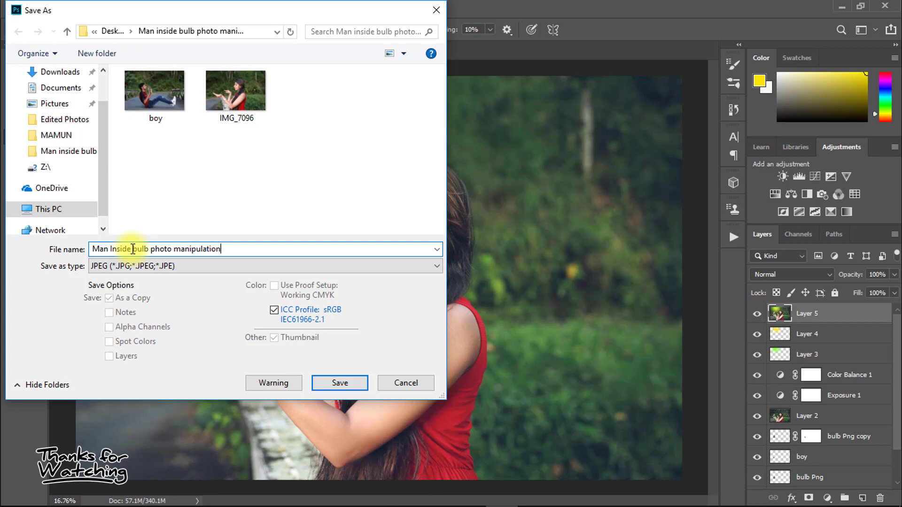
click(339, 383)
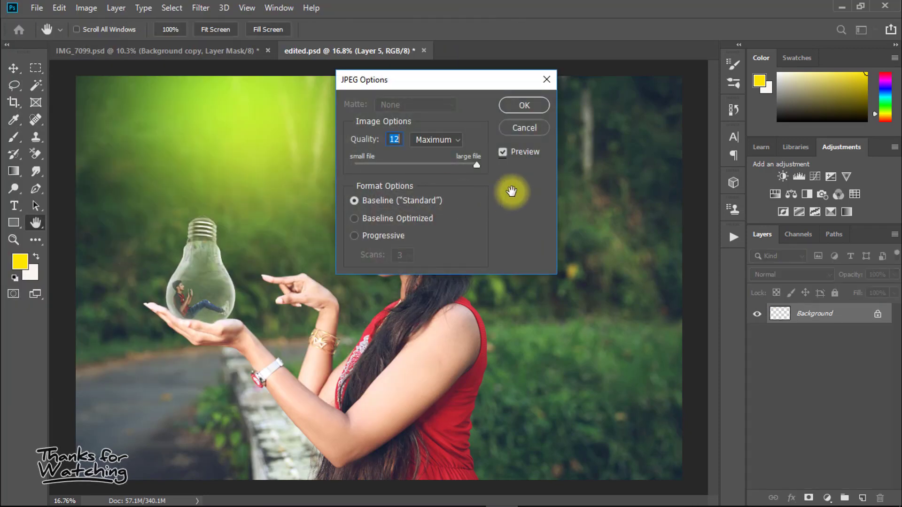
click(524, 105)
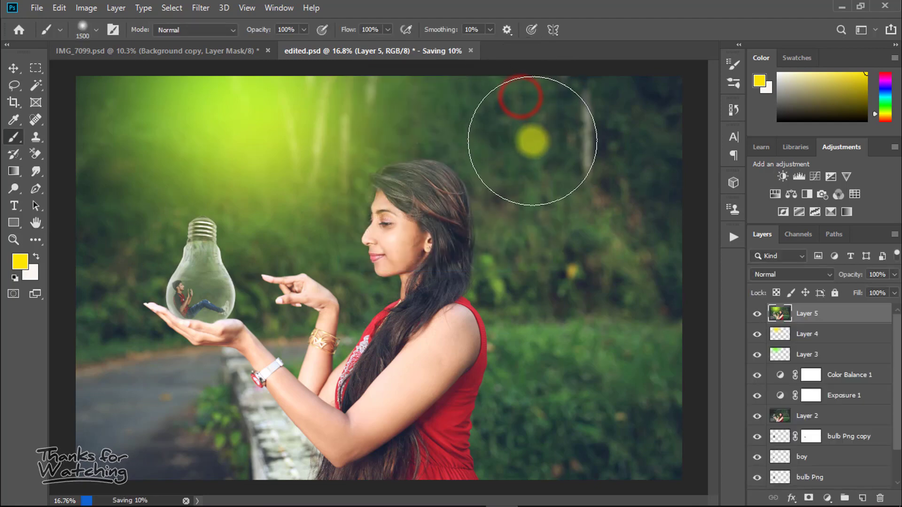